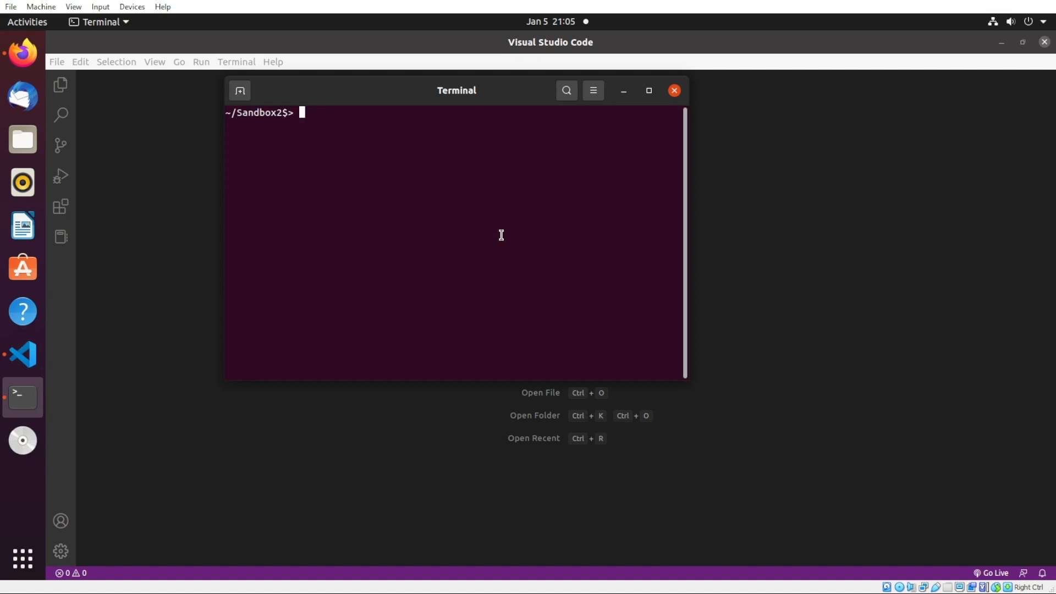
- Find the chipzoller/hugo-clarity GitHub repo and copy its git submodule add command
key(ctrl+r)
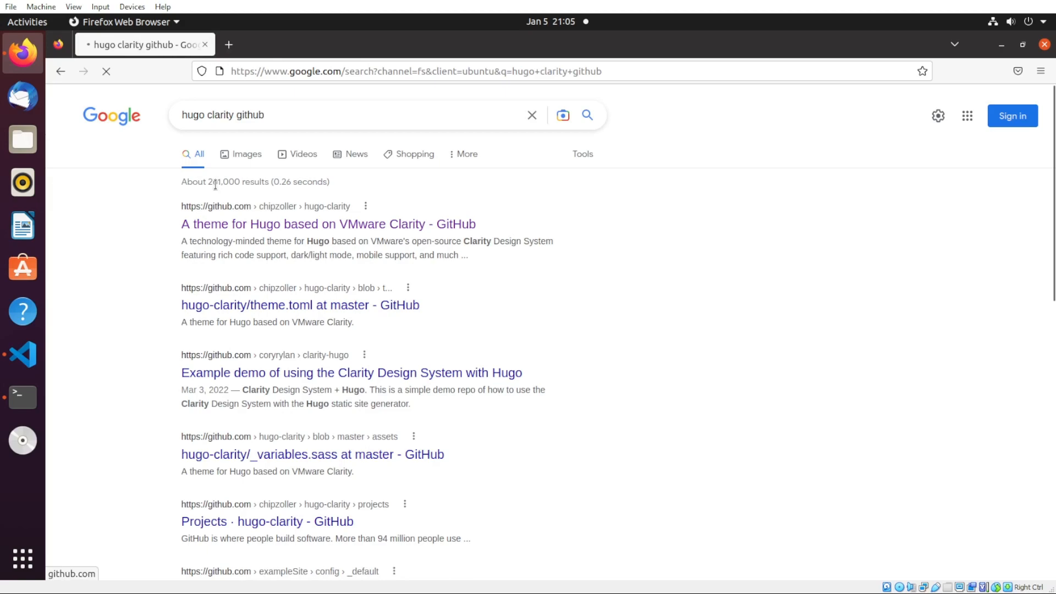
click(328, 223)
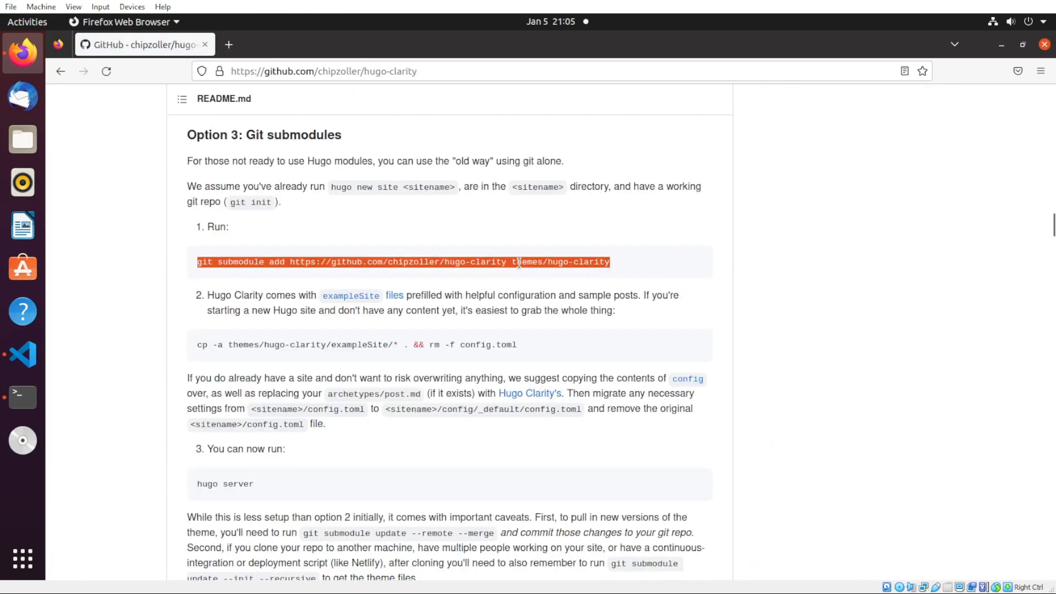
click(22, 354)
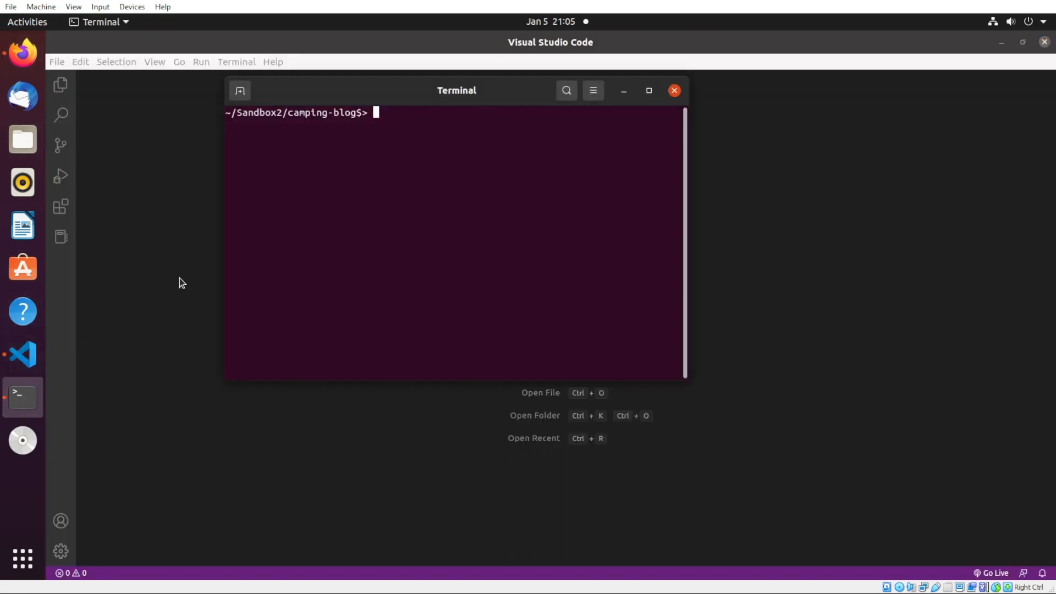
- Run git init in camping-blog and add hugo-clarity as the themes/hugo-clarity submodule
text(git init)
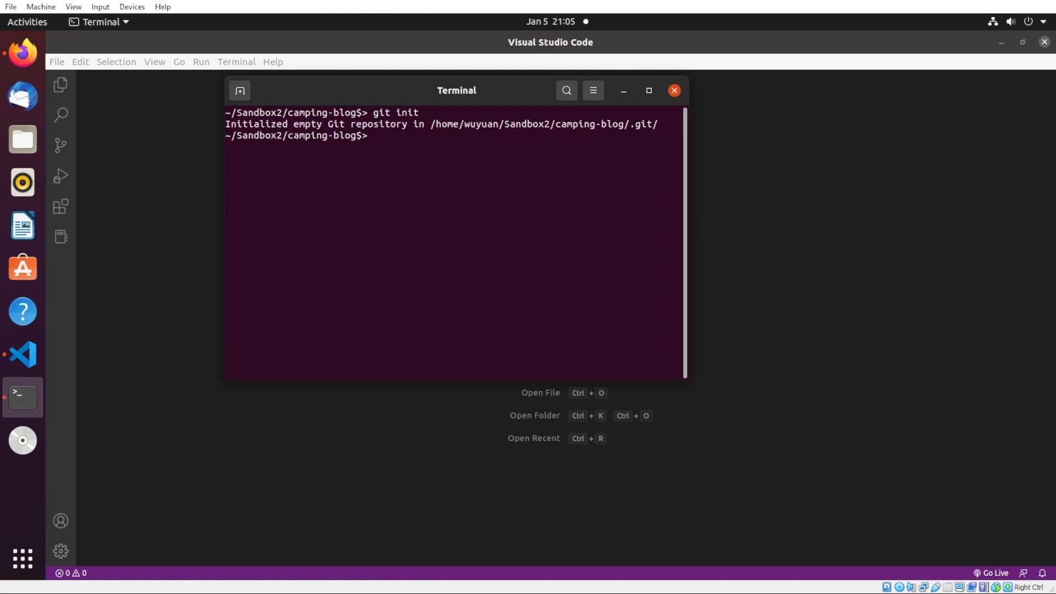
text(git submodule add https://github.com/chipzoller/hugo-clarity themes/hugo-clarity)
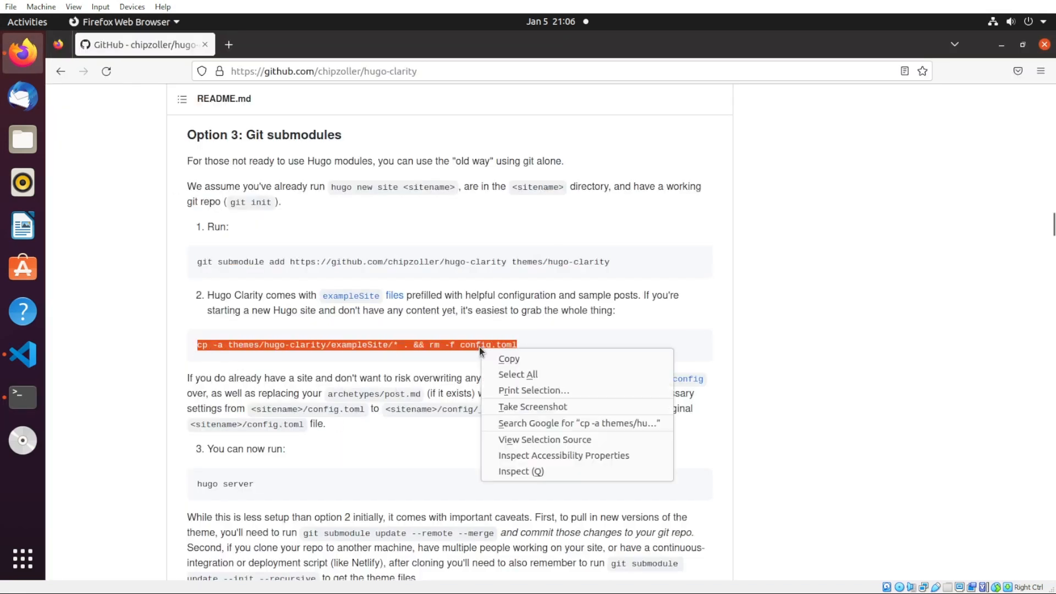
- Copy the cp exampleSite && rm -f config.toml command from the README
click(256, 358)
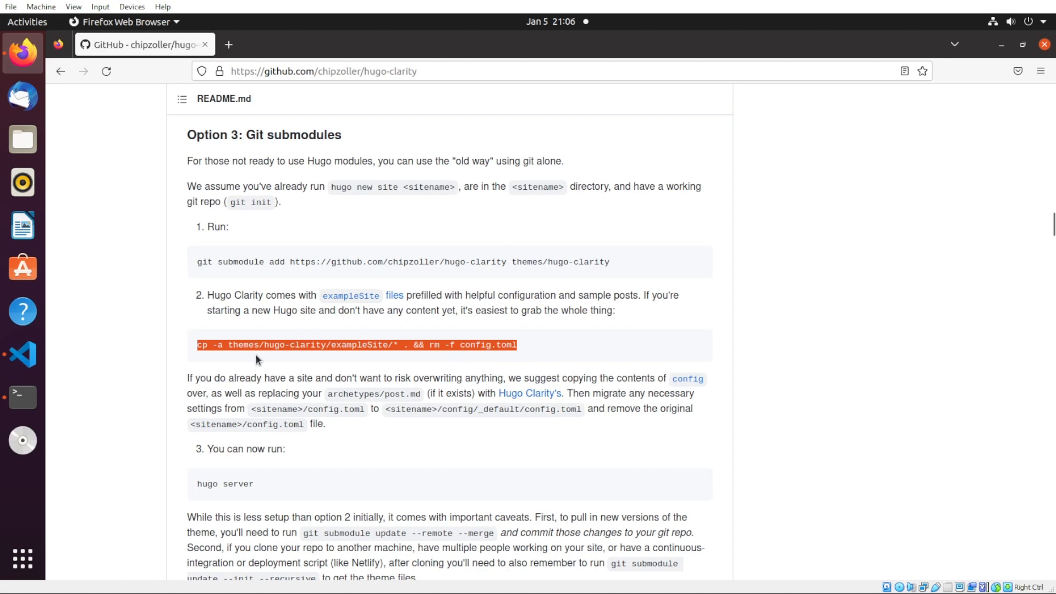
click(22, 355)
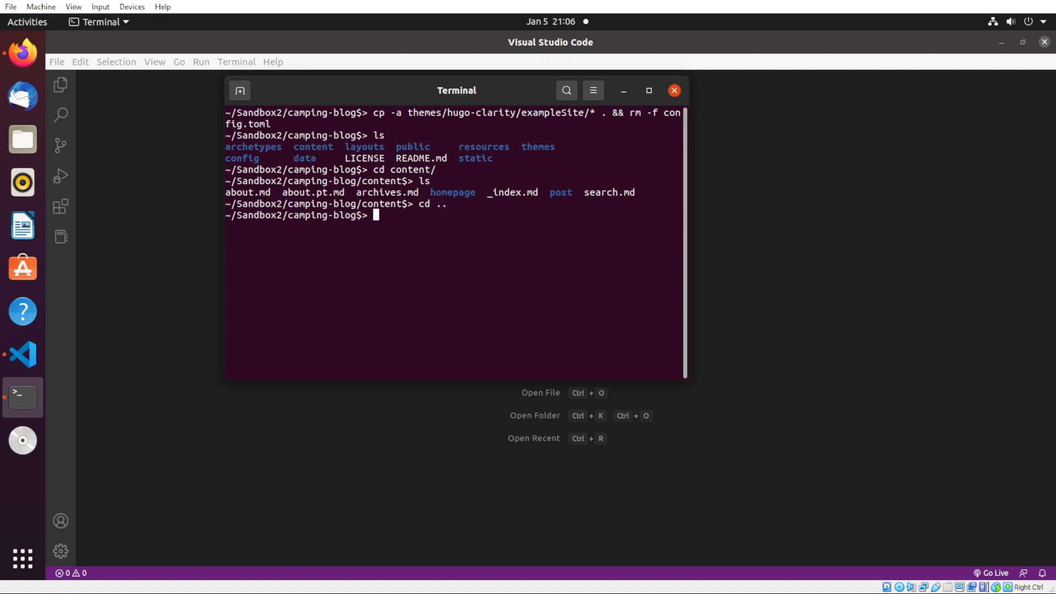
- Bring in the example site, remove config.toml, and start hugo server -D at localhost:1313
text(hugo serv)
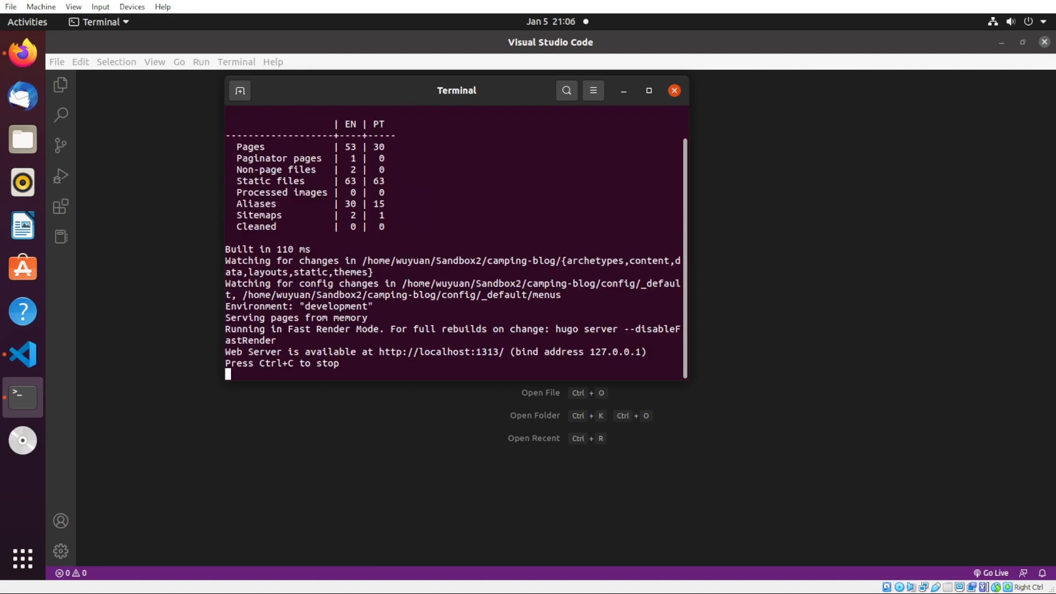
mouse_move(441, 352)
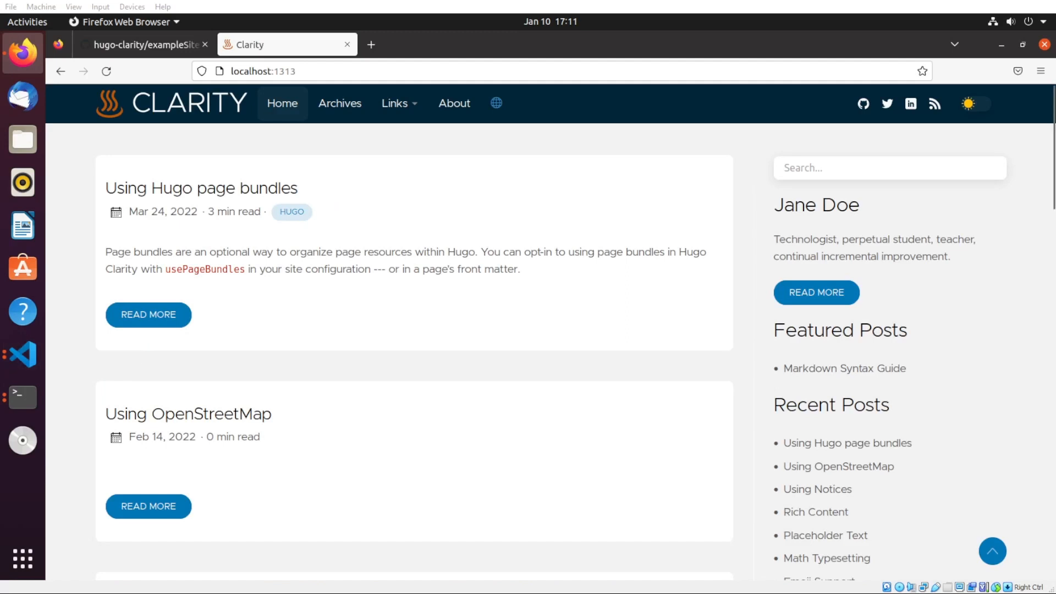
mouse_move(455, 103)
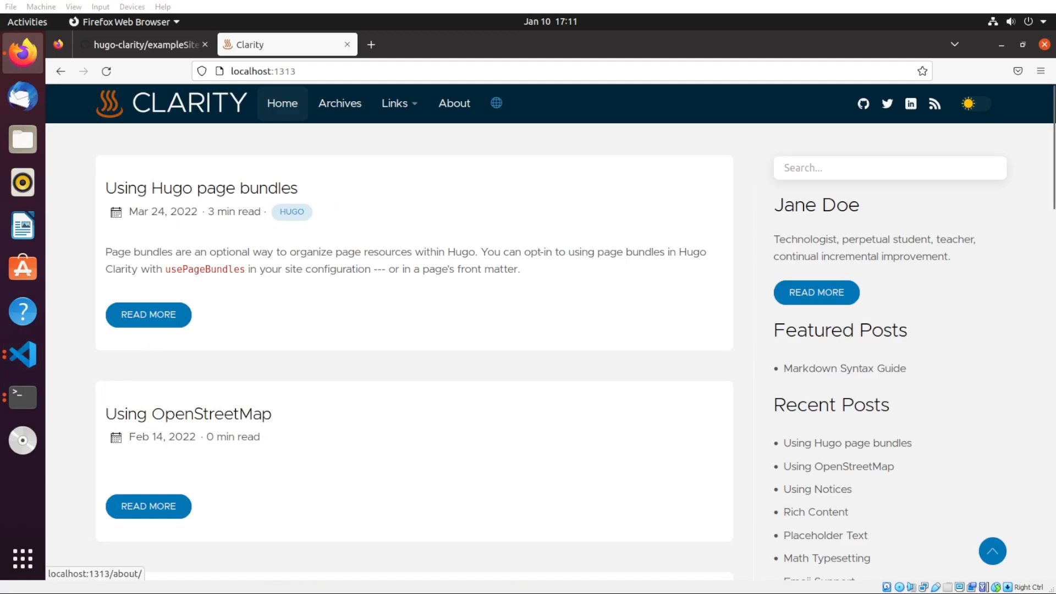
mouse_move(496, 103)
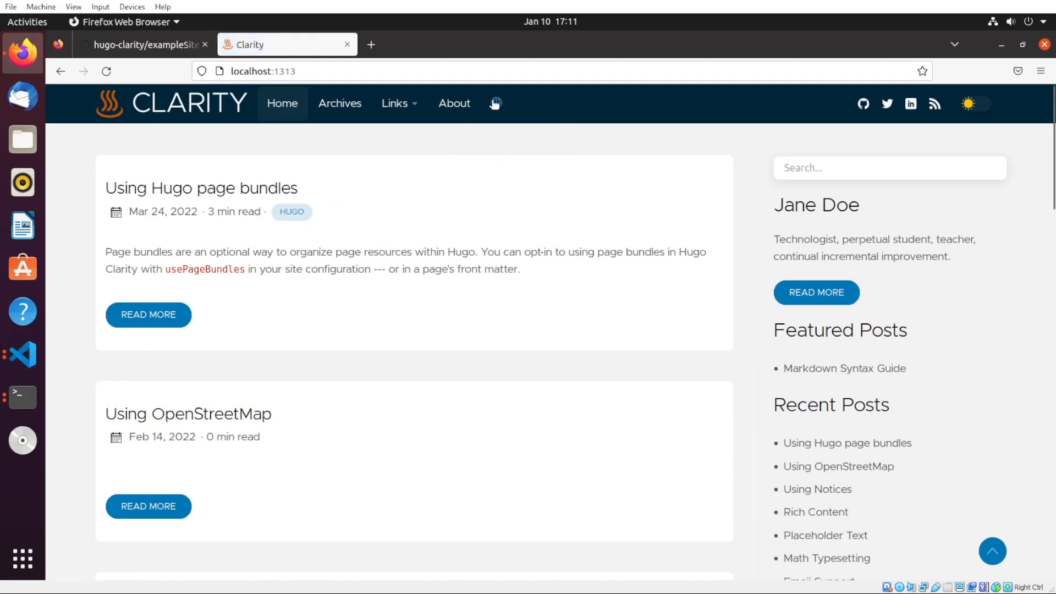
click(494, 104)
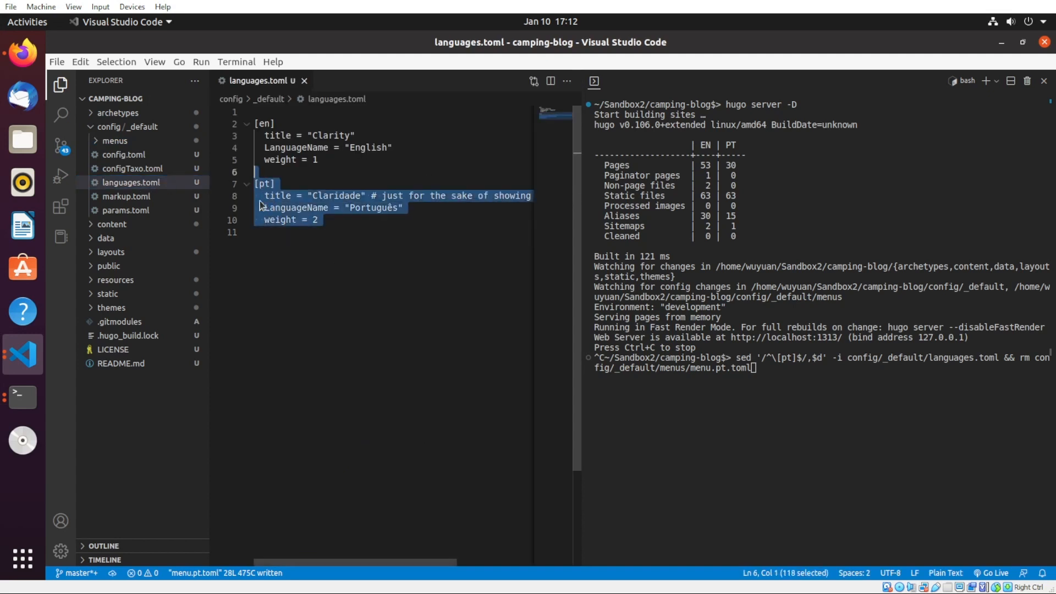
- Delete the [pt] language block and menu.pt.toml, then browse the menus config folder
click(777, 377)
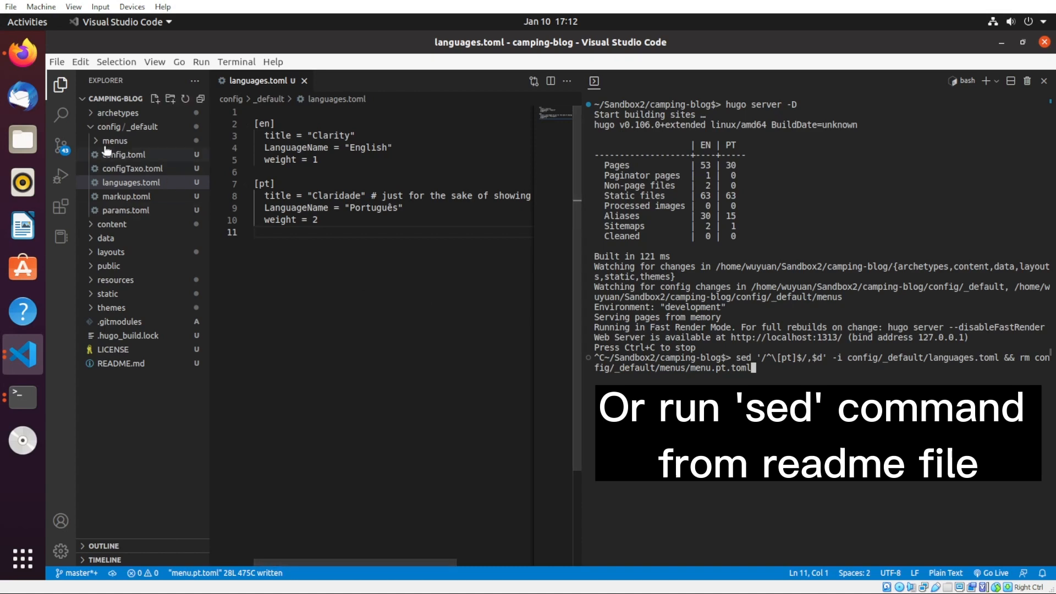
click(114, 140)
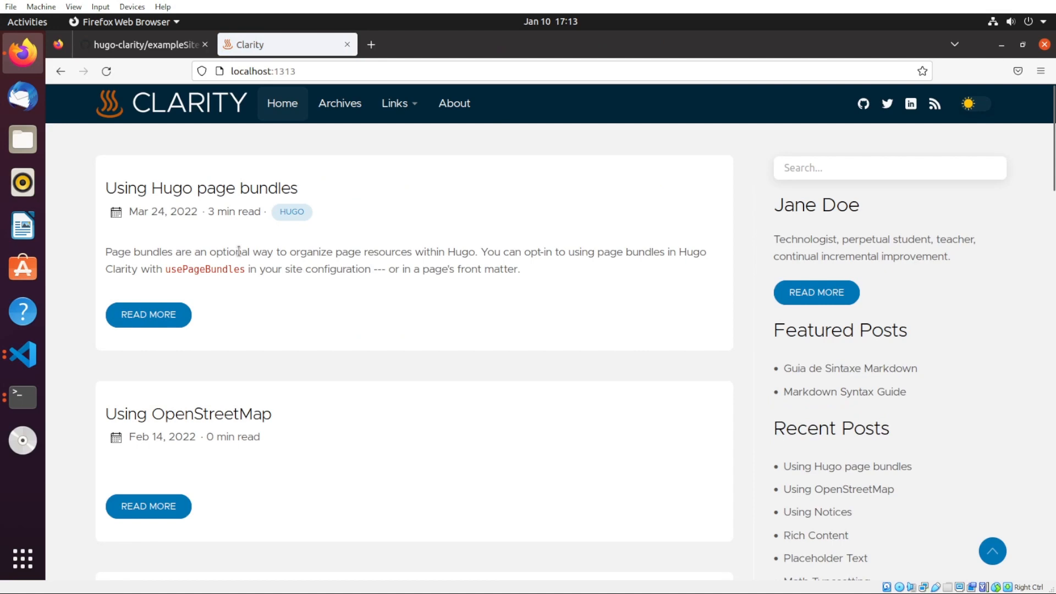
mouse_move(497, 150)
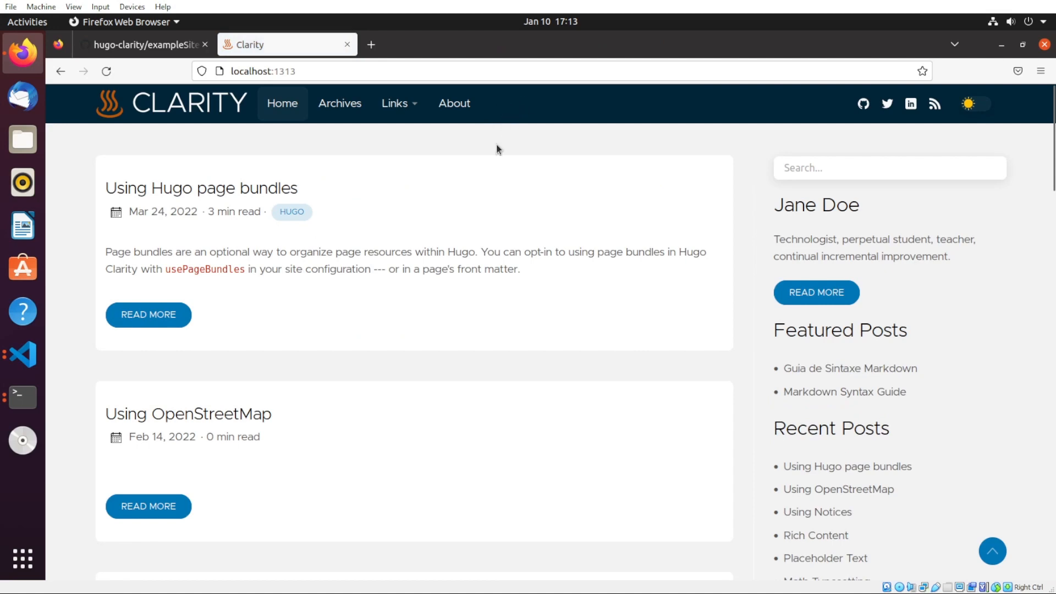
mouse_move(22, 398)
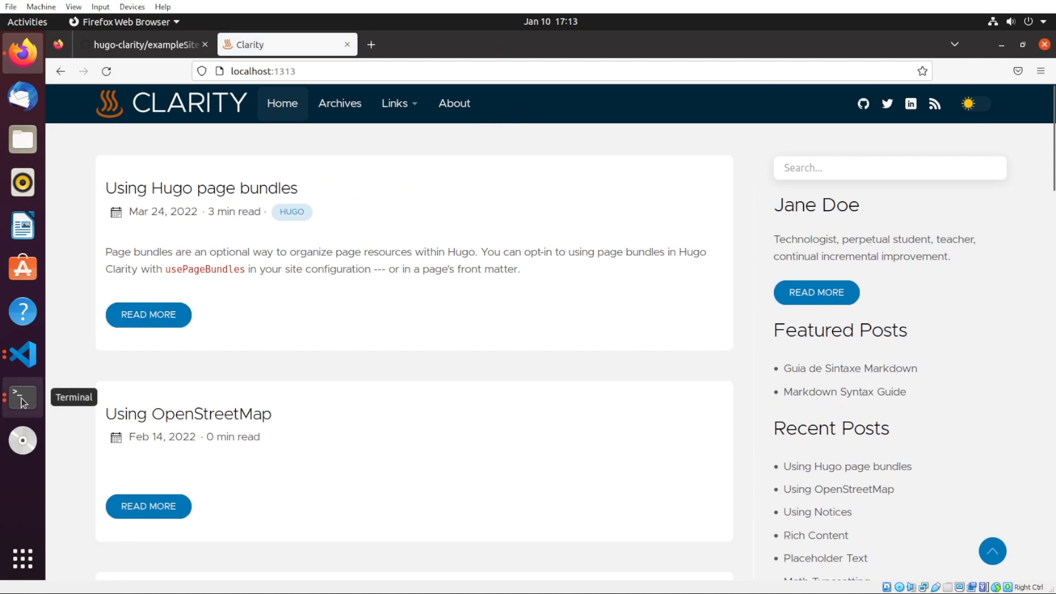
click(22, 398)
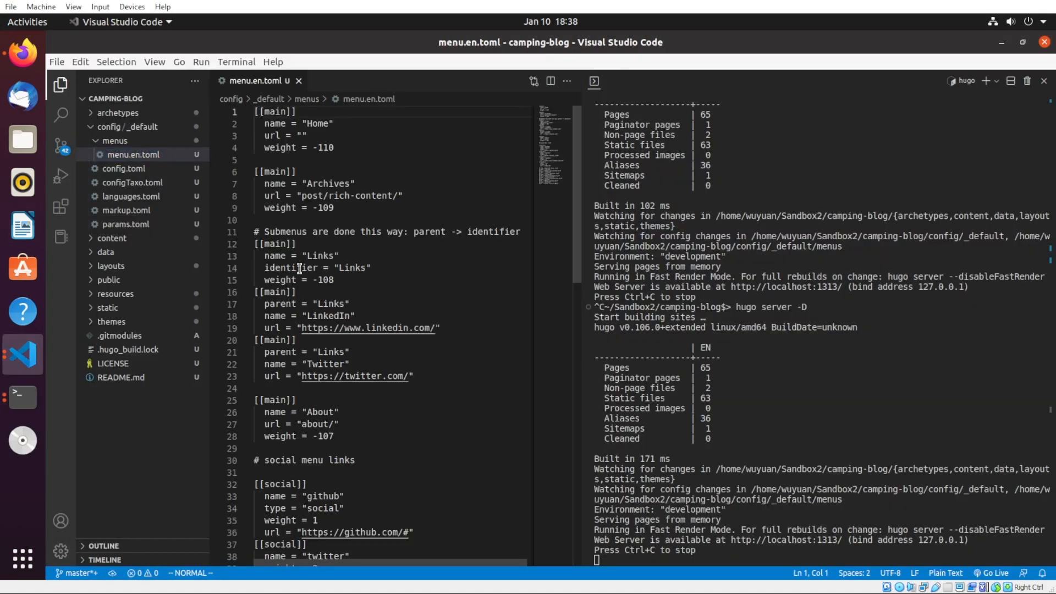
- Comment out Archives and rename Links to More Camping with Wild Camping and Car Camping entries
click(314, 208)
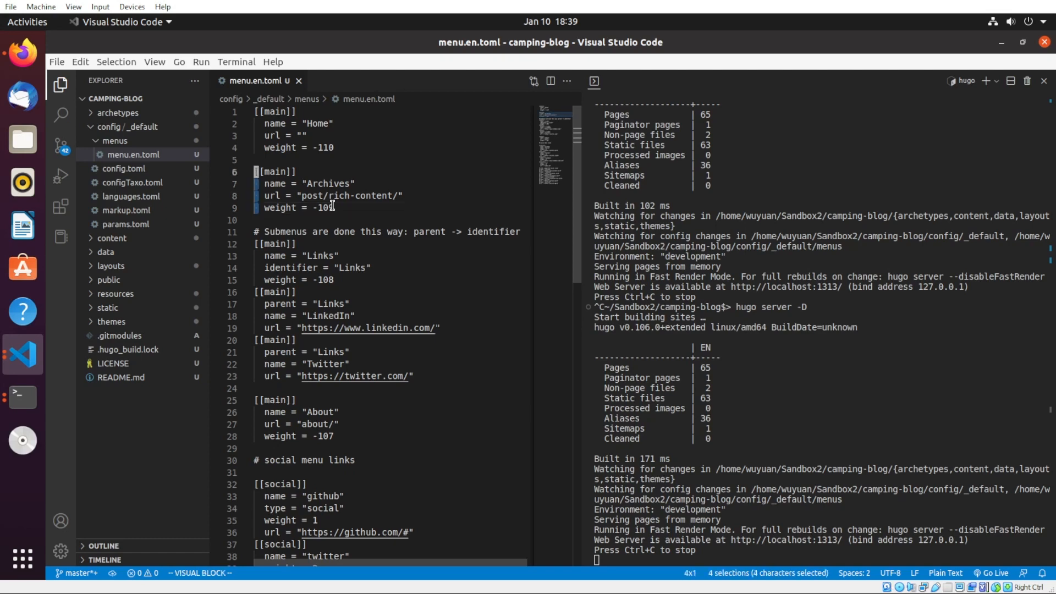
text(#)
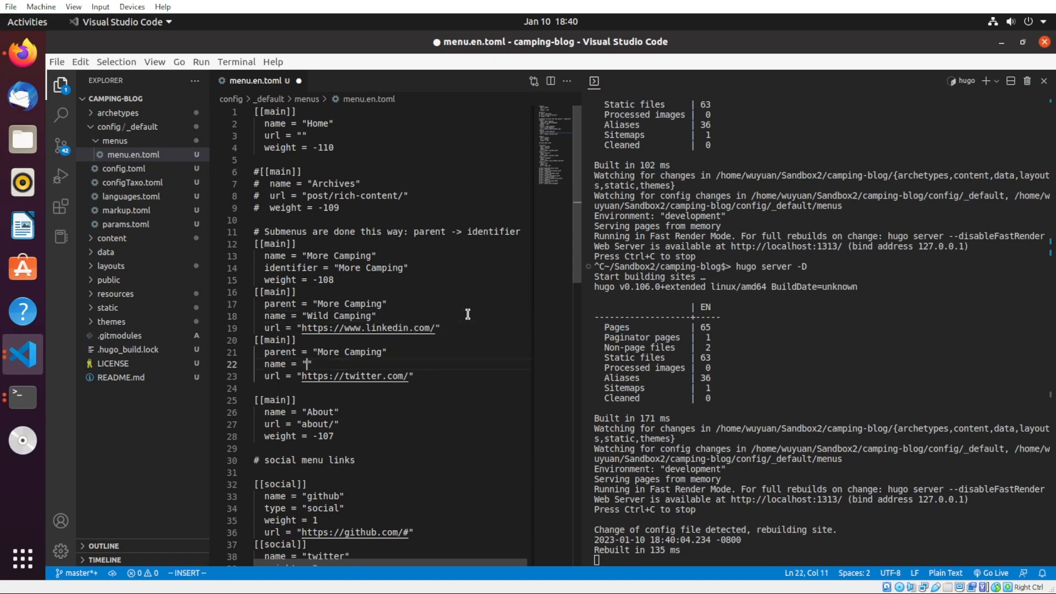
text(Car Cam)
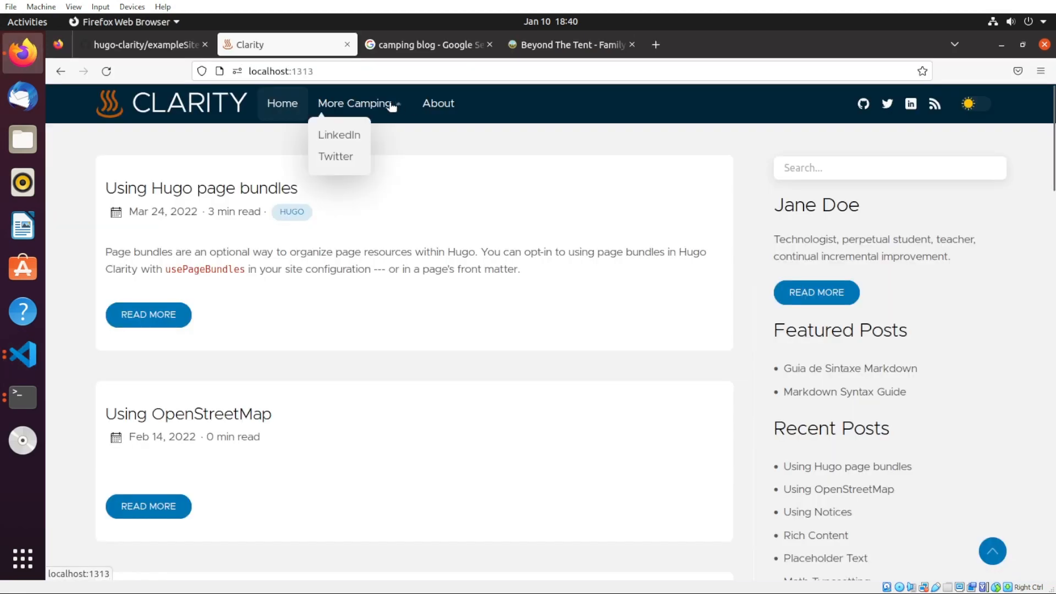
mouse_move(256, 177)
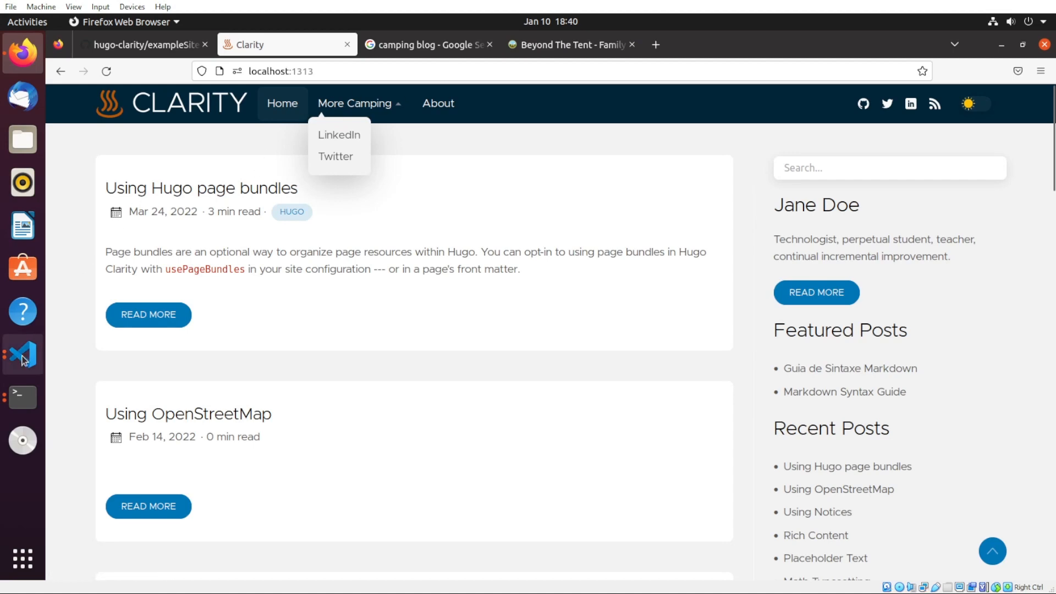
mouse_move(22, 356)
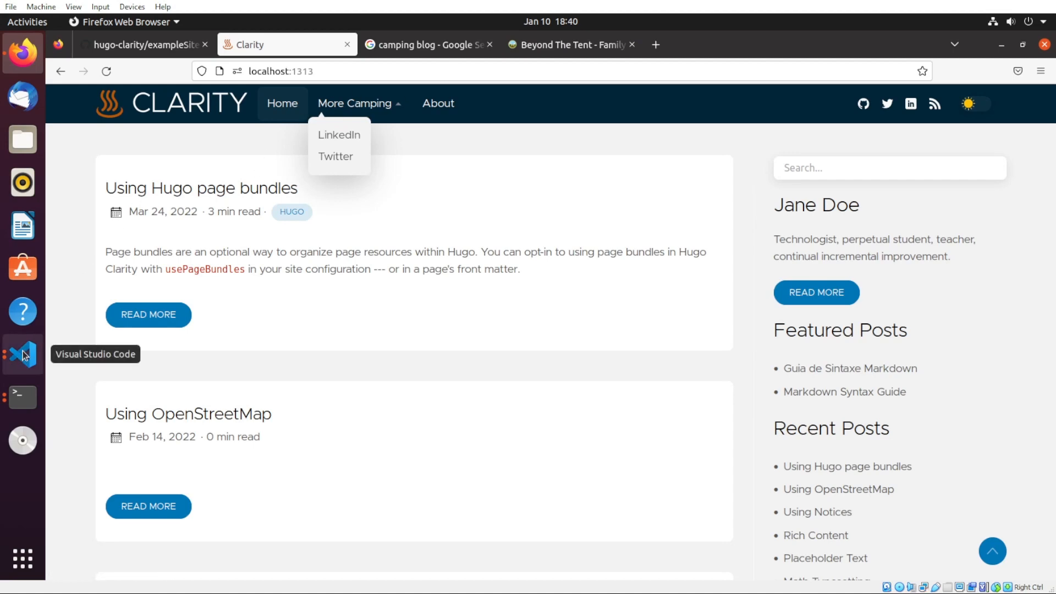
- Create wild_camping and car_camping folders inside content
click(22, 356)
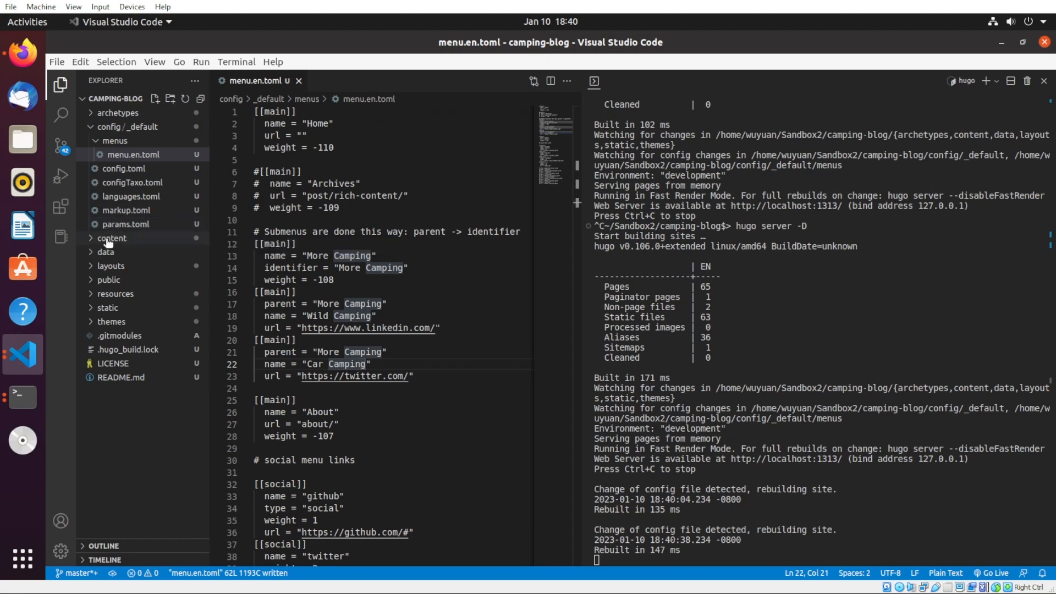
click(110, 238)
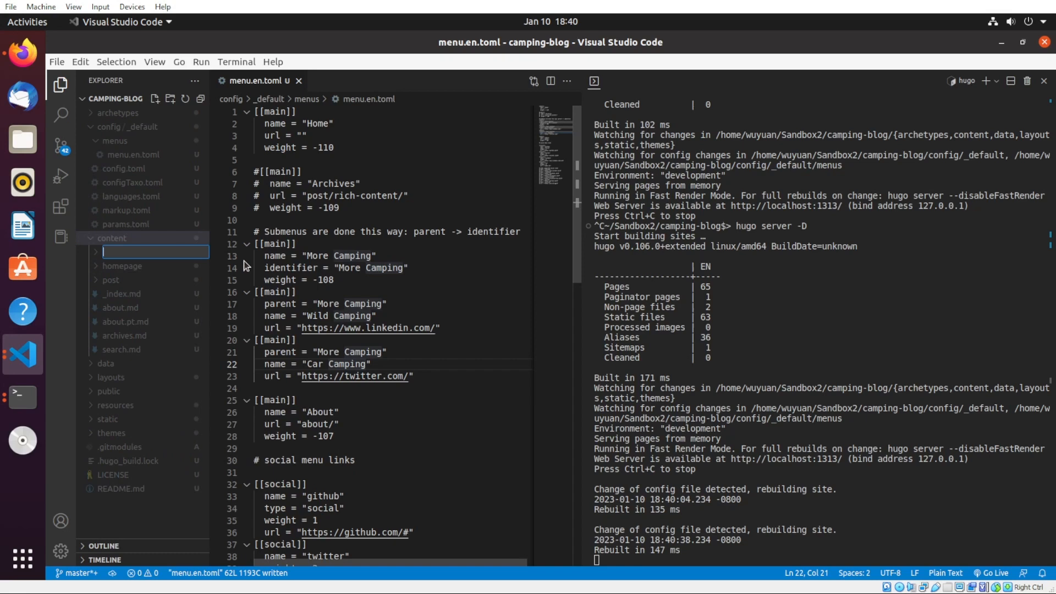
text(wild_camping)
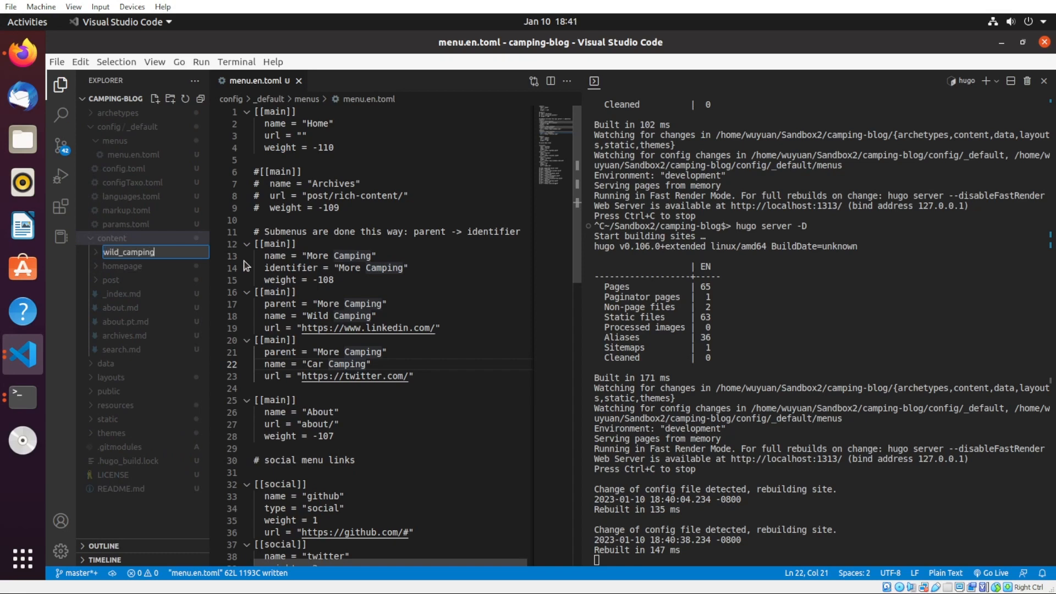
right_click(112, 237)
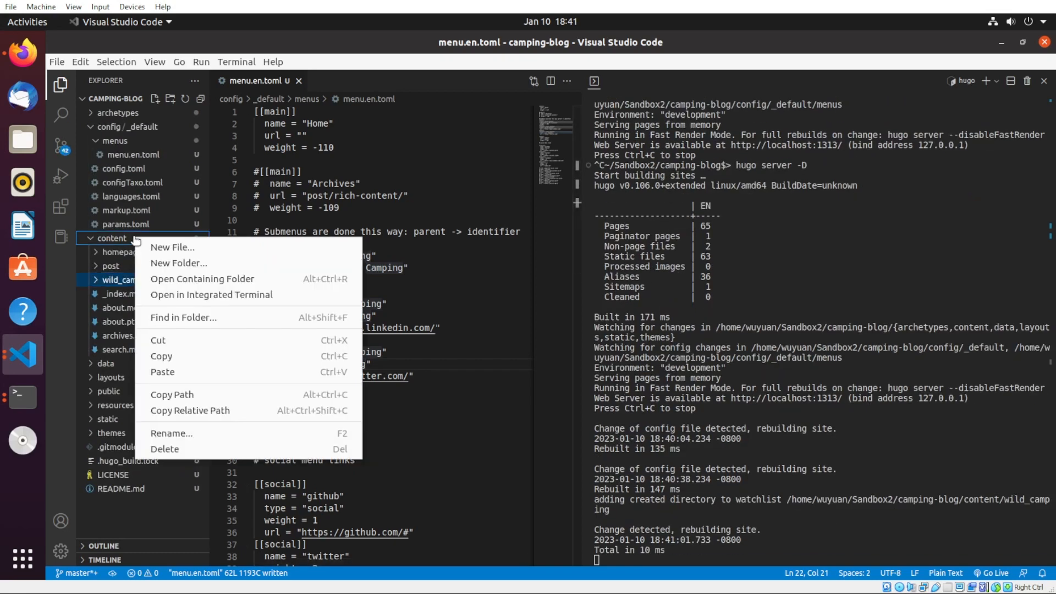
click(172, 247)
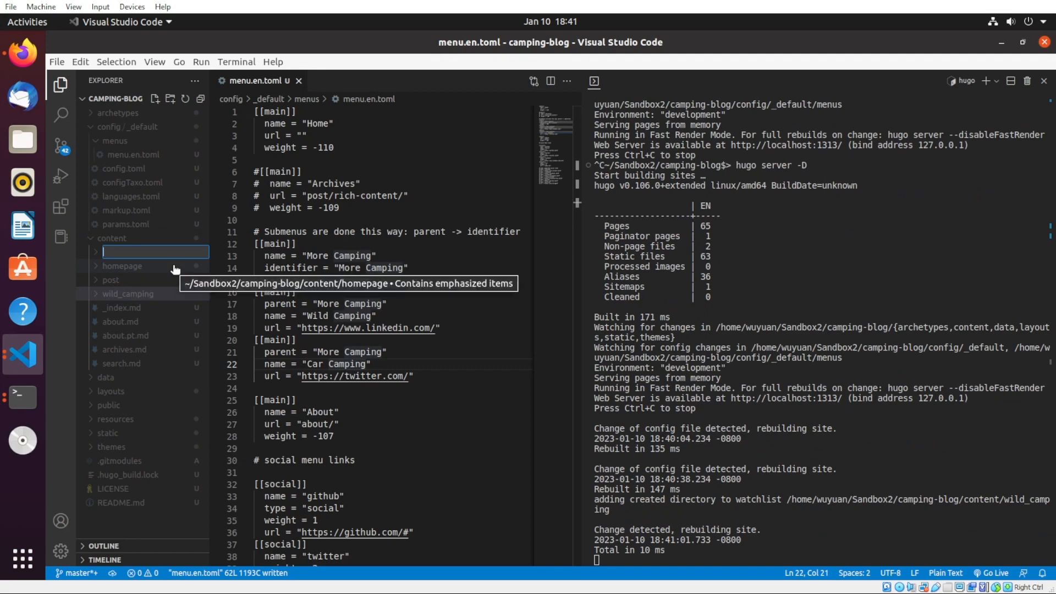
text(car_camping)
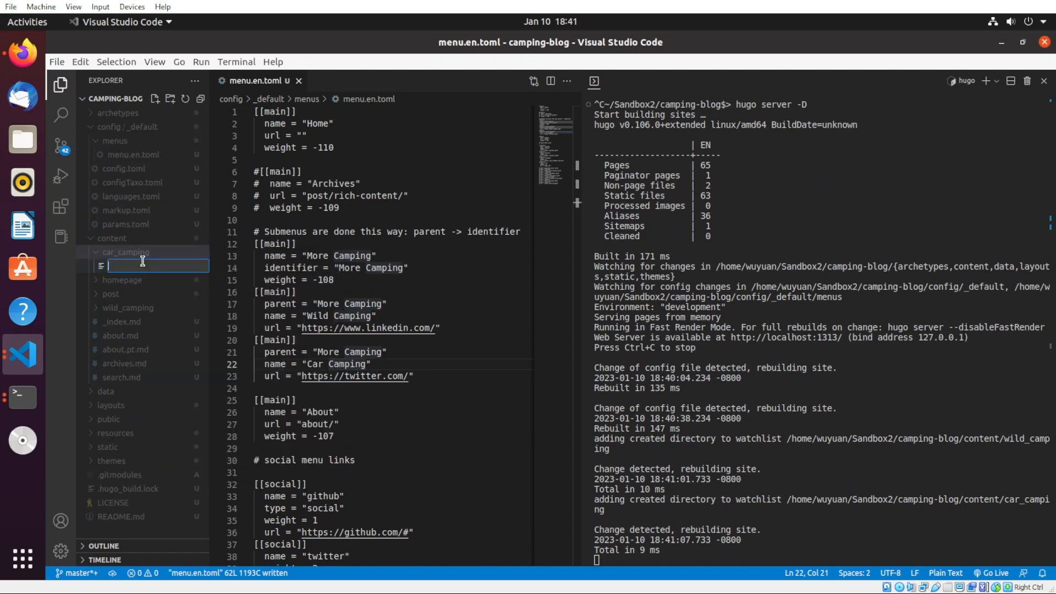
- Add an _index.md file to each of the new camping folders
text(_index.m)
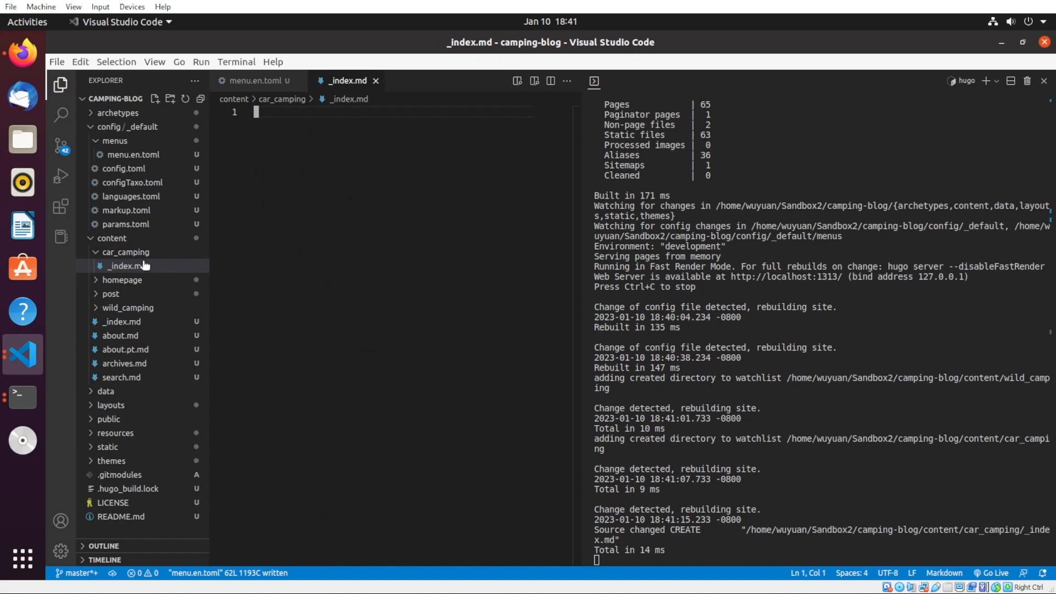
right_click(128, 307)
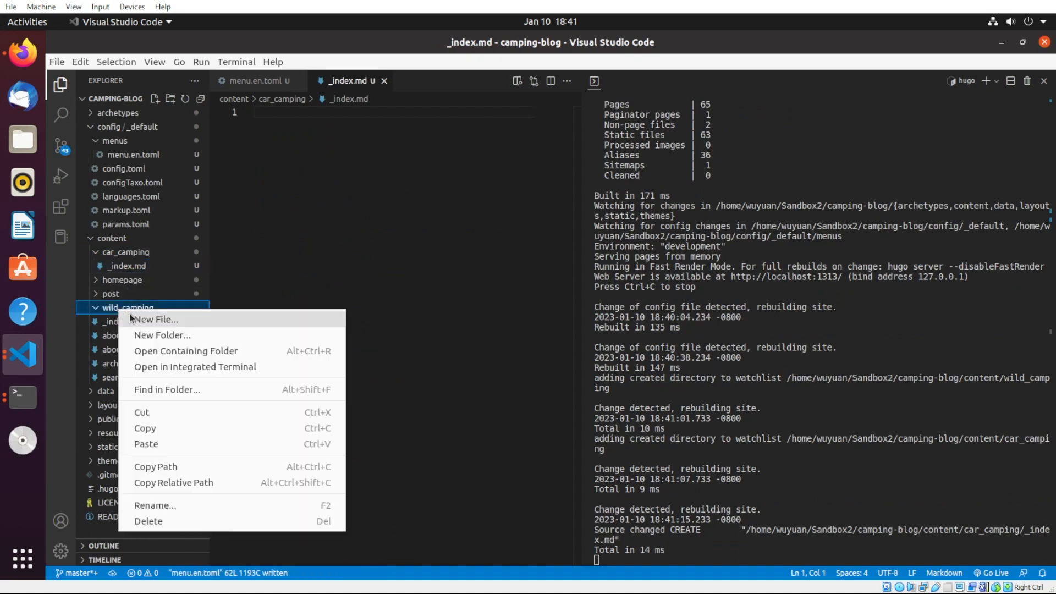
click(155, 319)
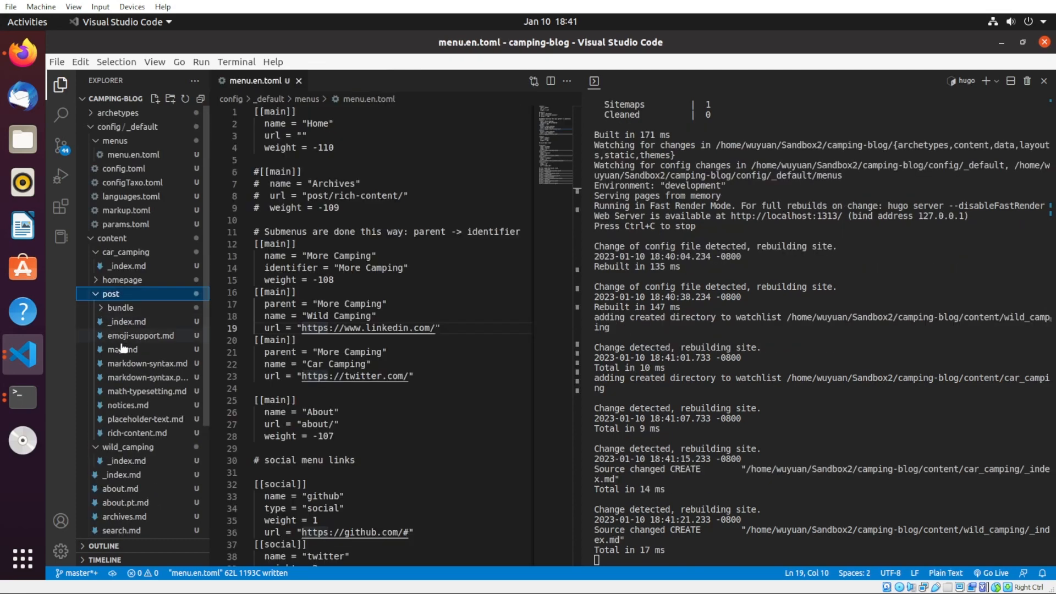
click(146, 363)
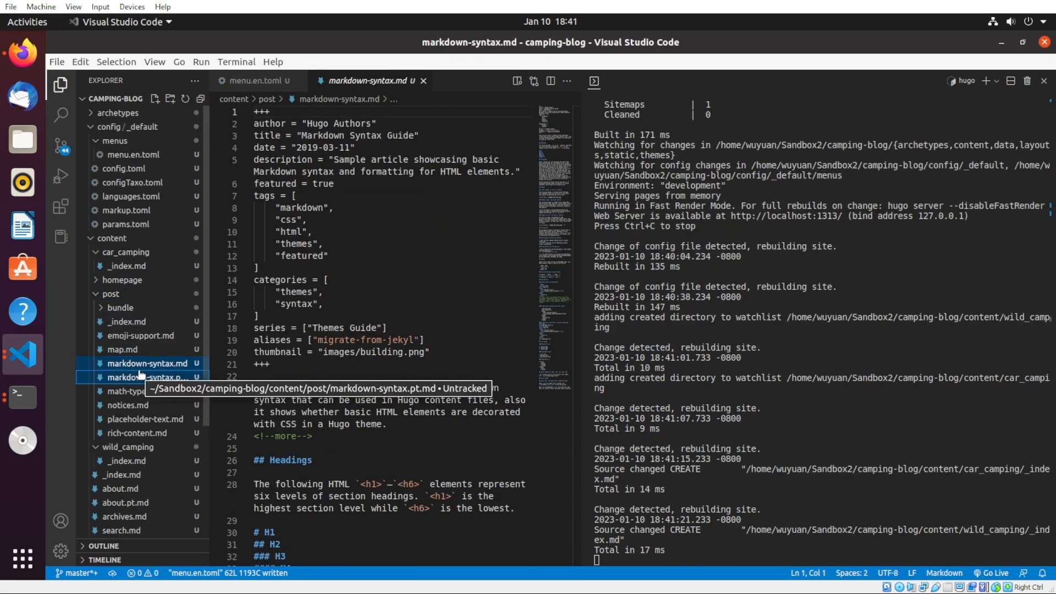
- Copy the two Markdown syntax posts into car_camping
right_click(149, 377)
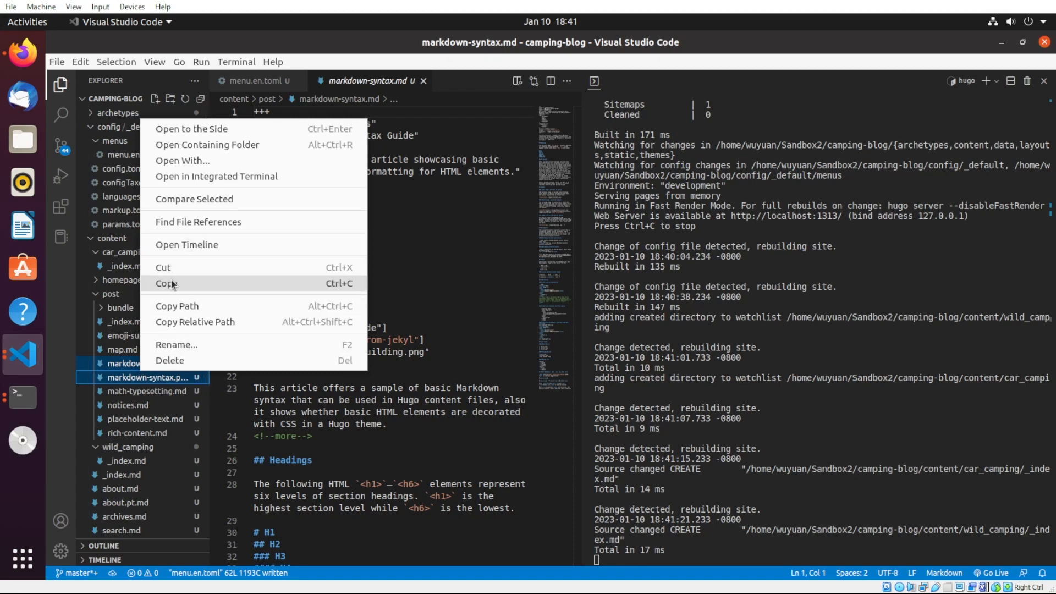
click(125, 251)
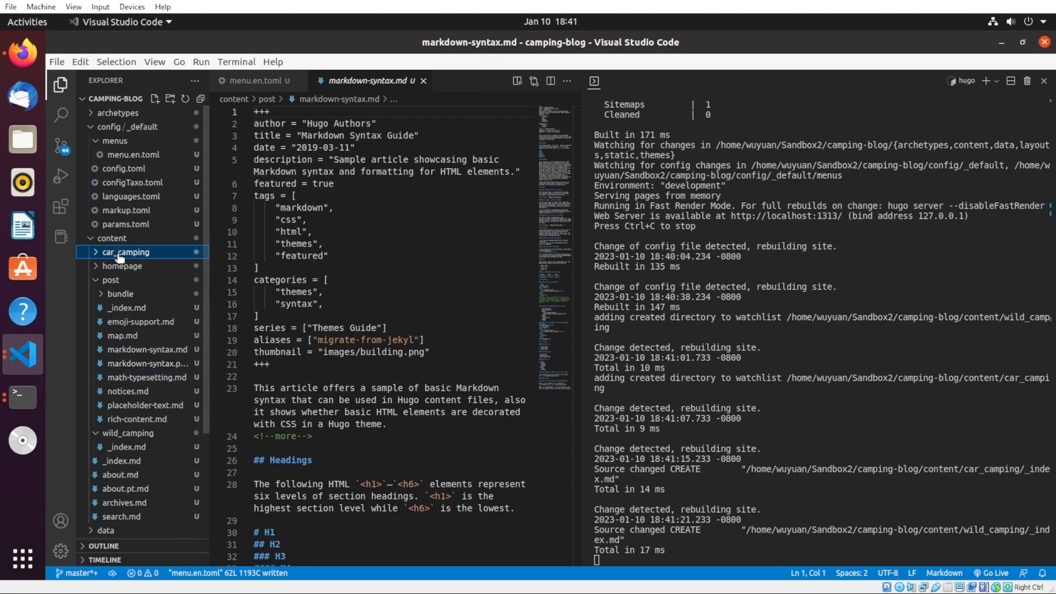
click(125, 251)
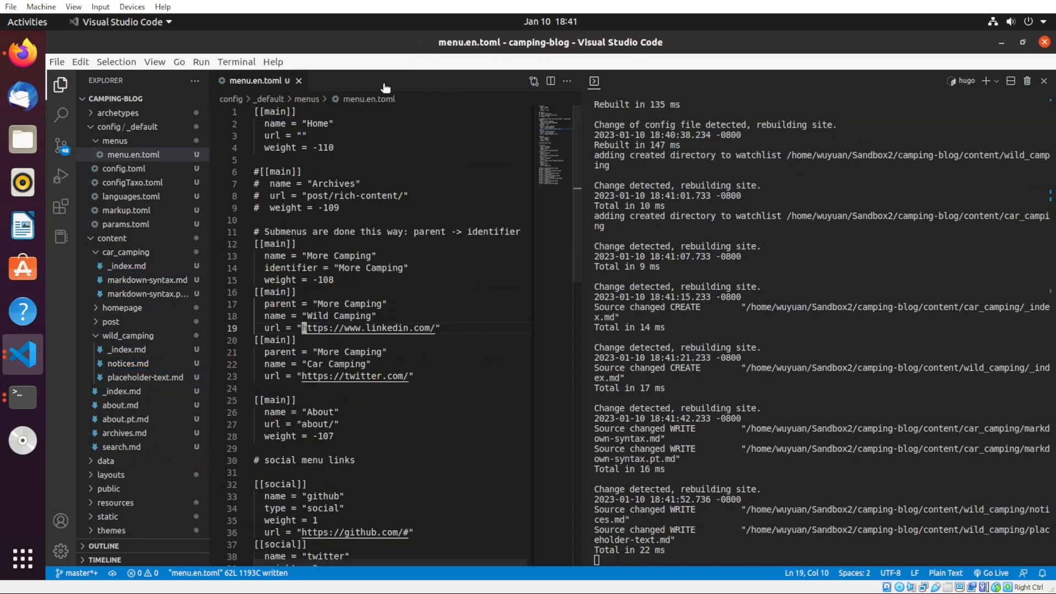
- Point the submenu URLs at "wild_camping/" and "car_camping" and save menu.en.toml
click(345, 353)
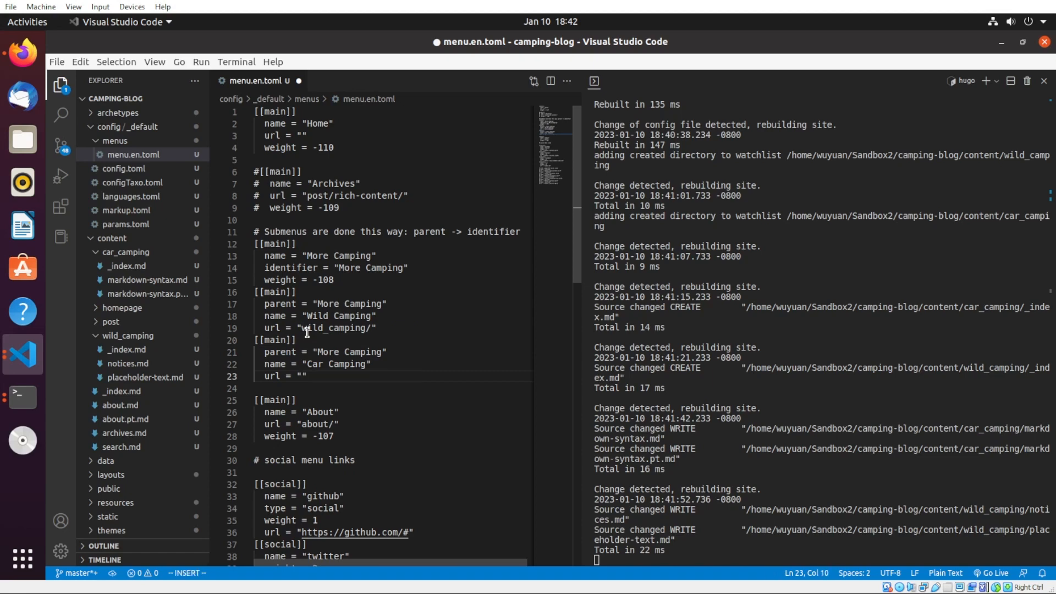
text(car_campi)
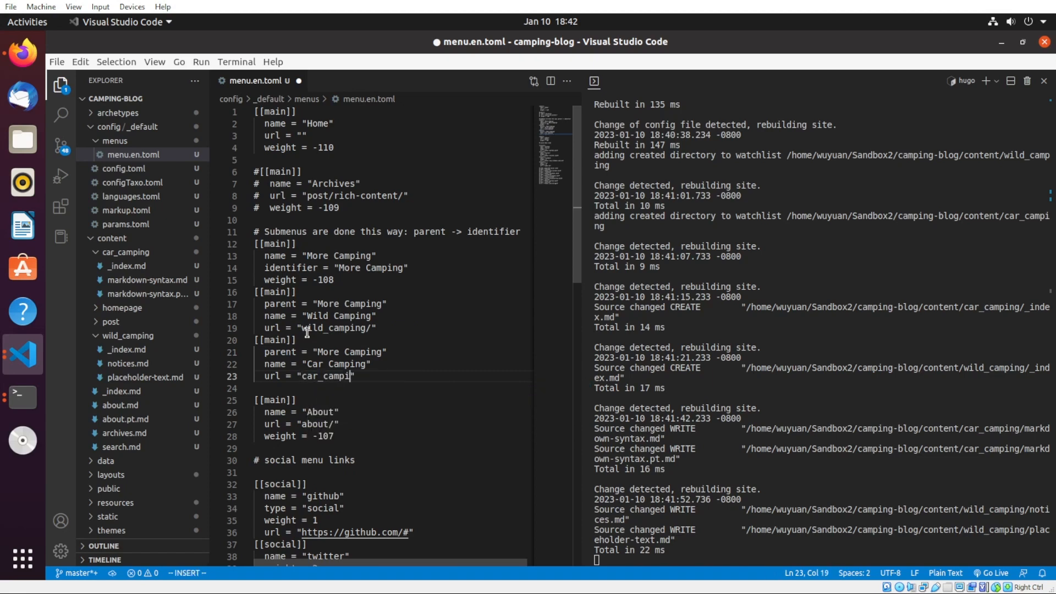
text(ng)
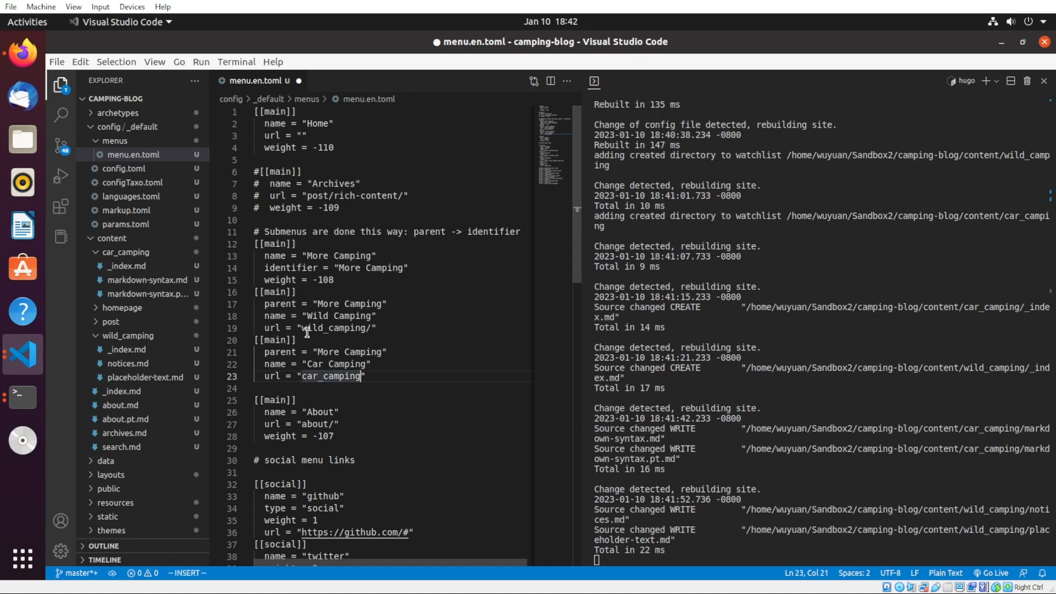
key(ctrl+s)
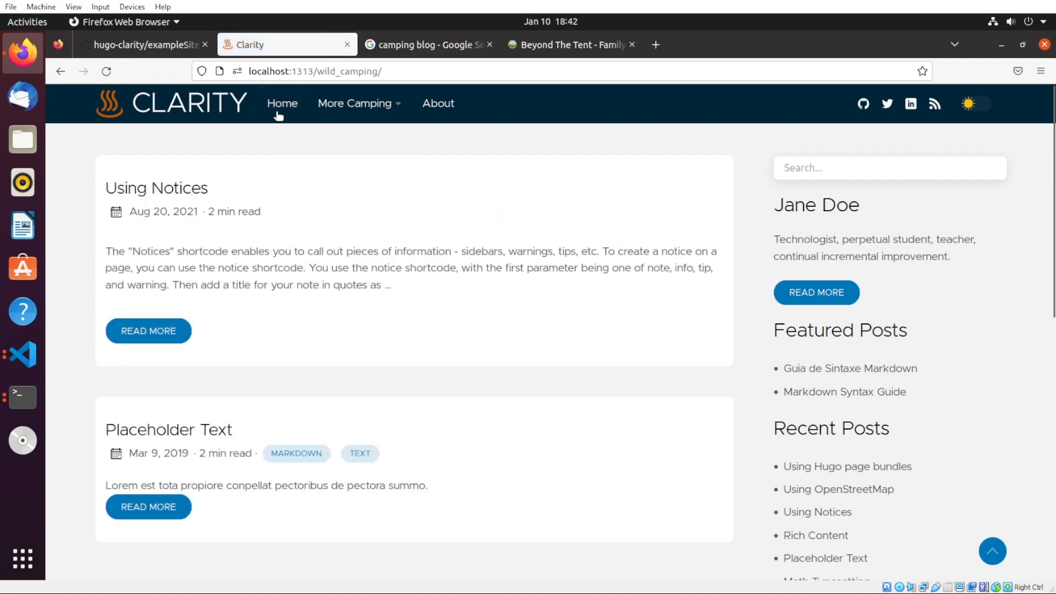
- Return to the blog home page and hover the More Camping submenu
click(283, 104)
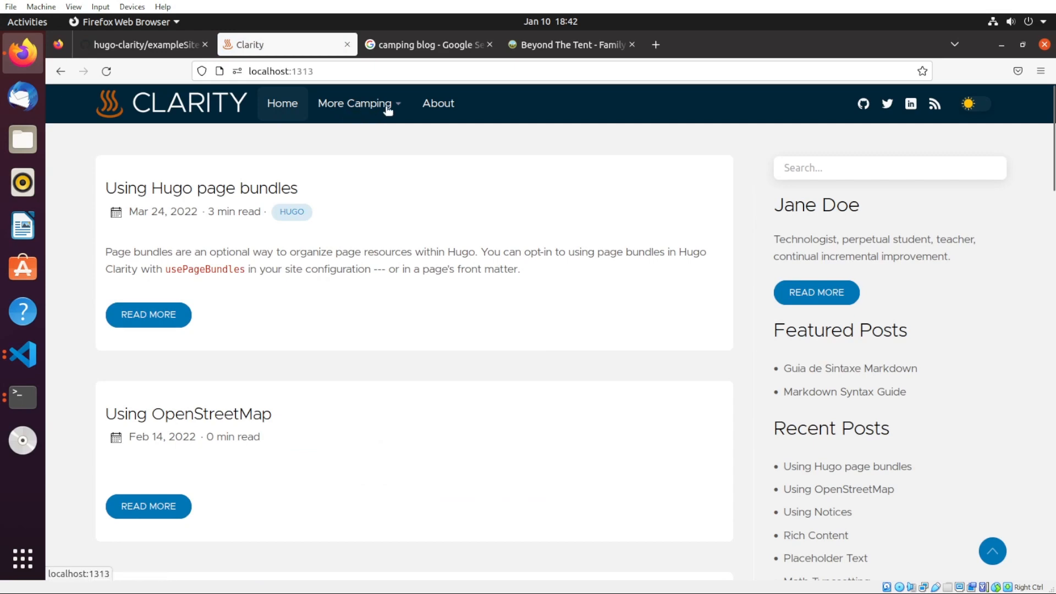
click(22, 354)
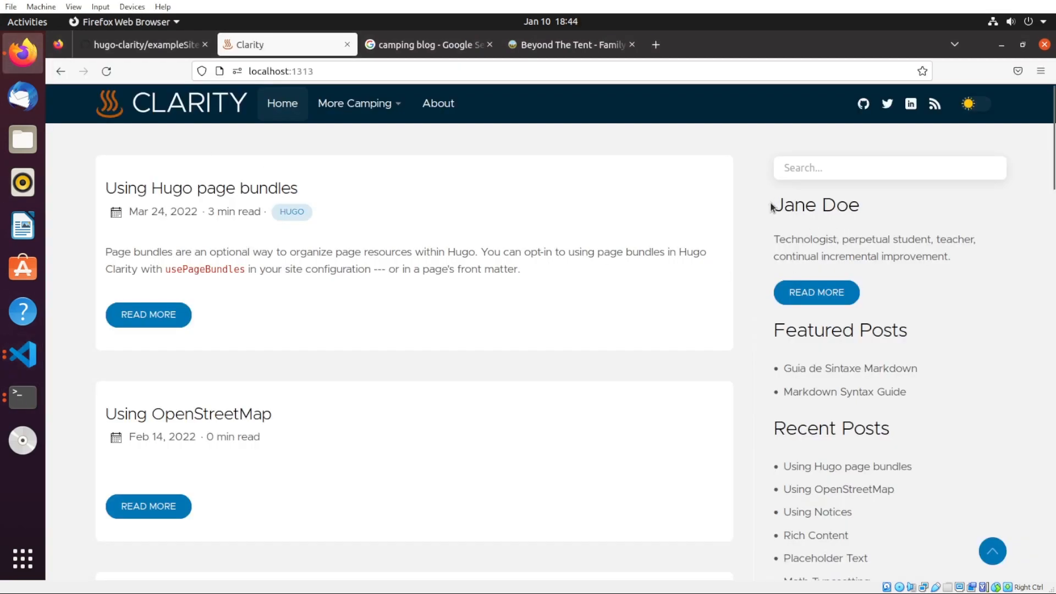
drag(773, 239, 953, 256)
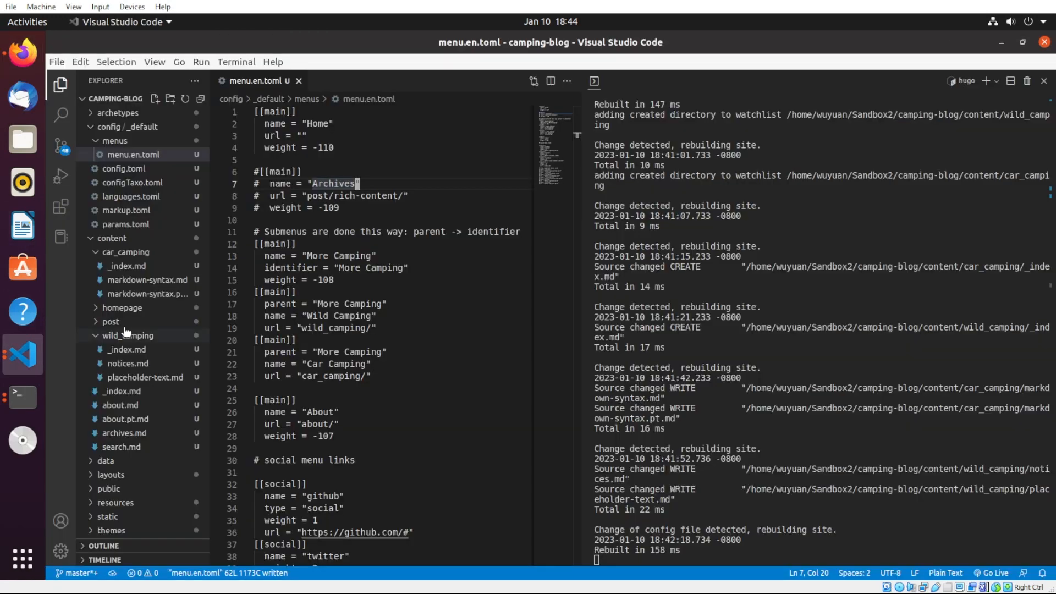
- In params.toml uncomment numberOfRecentPosts = 2 and numberOfFeaturedPosts = 4 and save
click(124, 223)
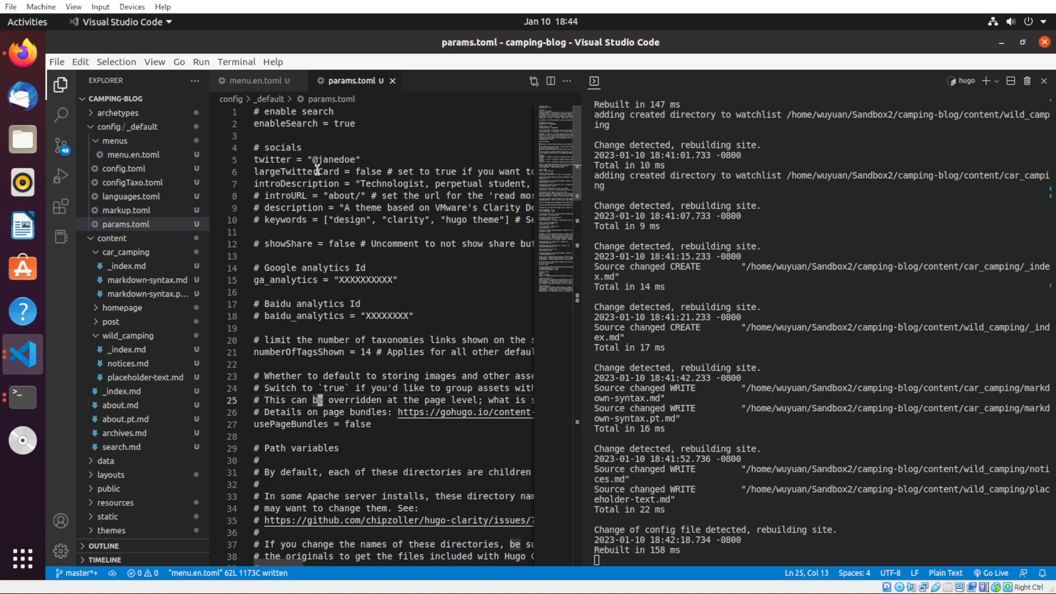
double_click(393, 184)
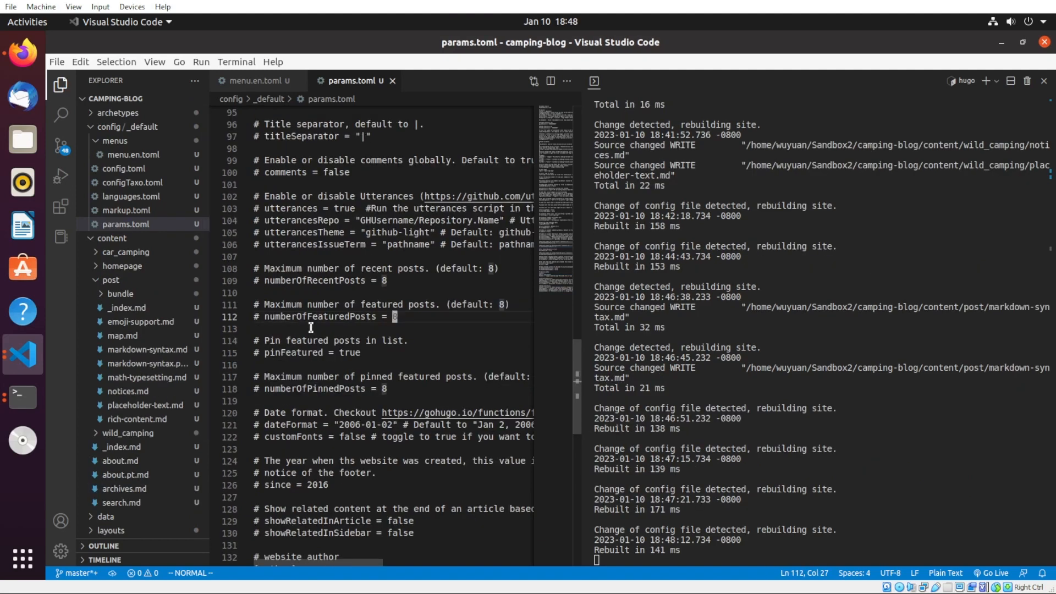
double_click(320, 317)
text(1)
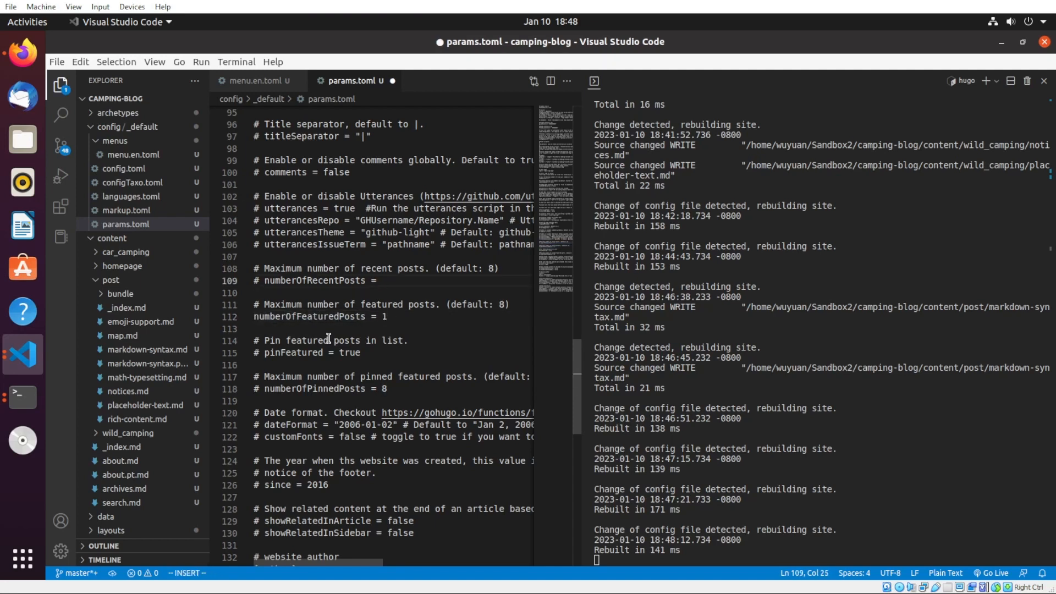
text(2)
click(393, 316)
text(4)
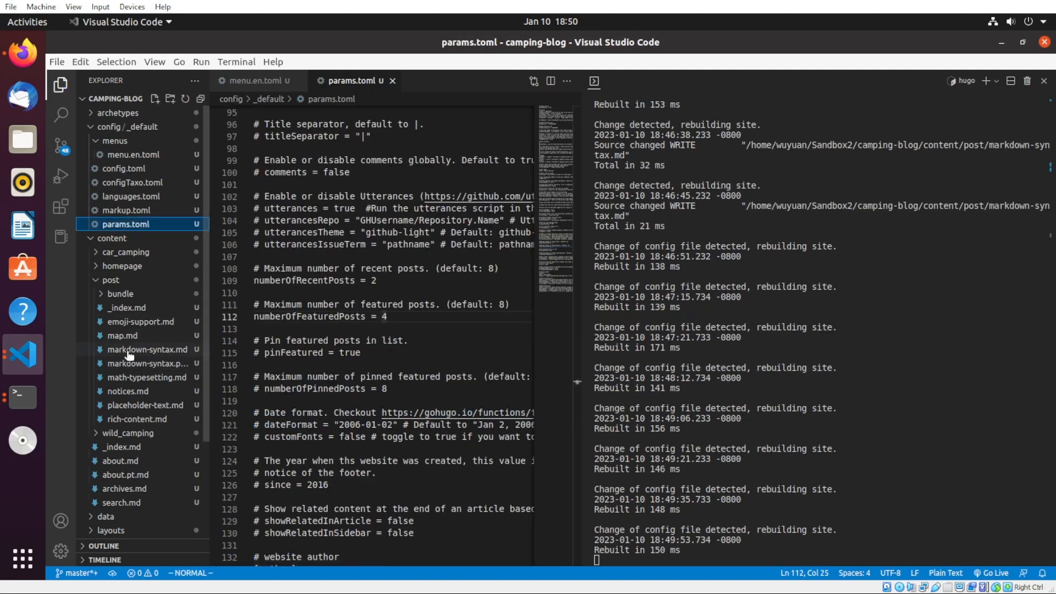
- Set featured = false in the Markdown Syntax Guide post's front matter
click(146, 349)
text(featured =)
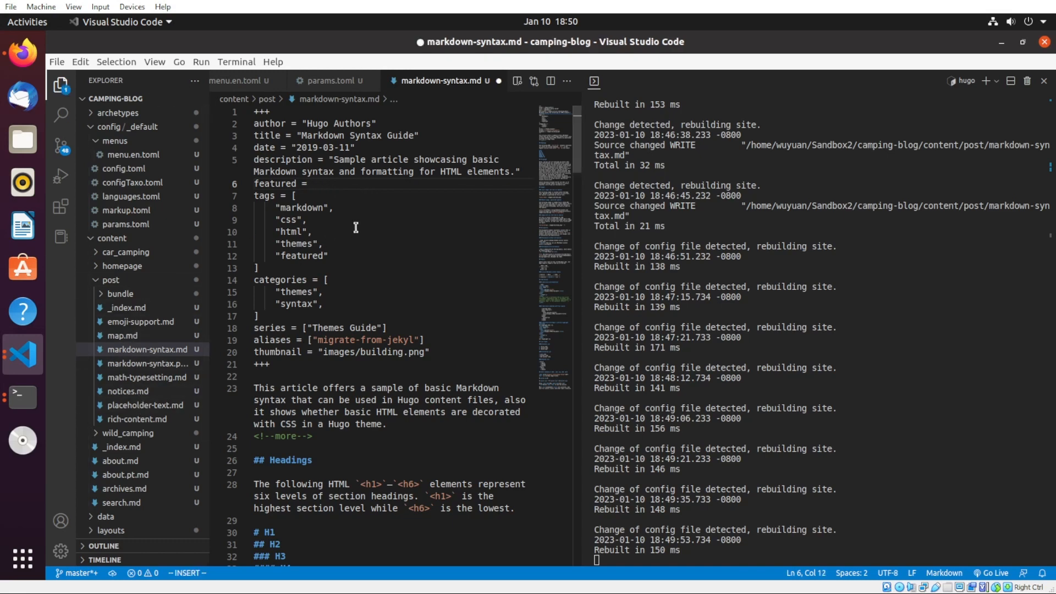
text(fals)
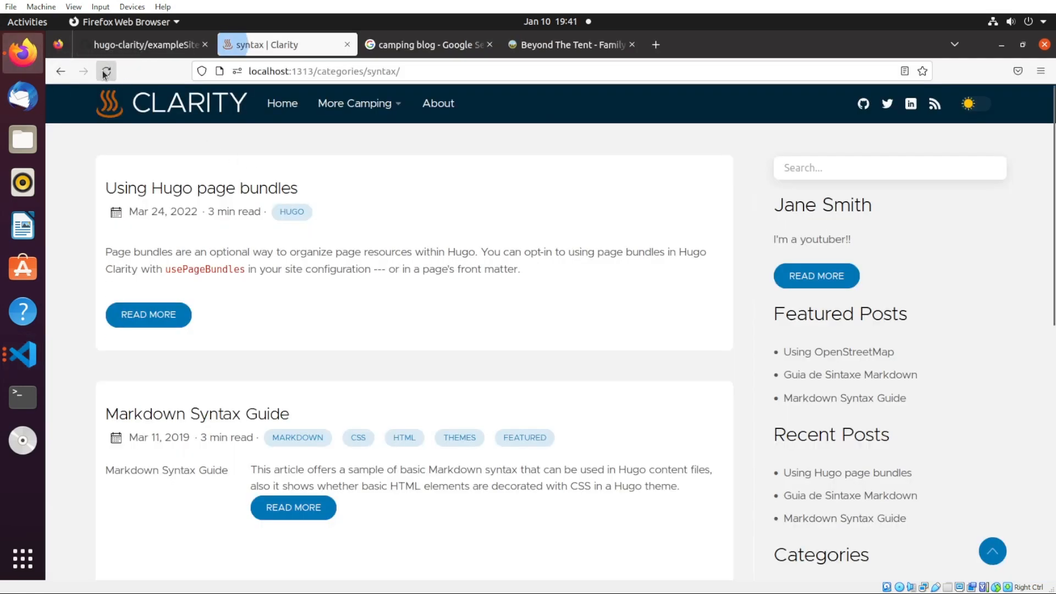
- Browse to the CATEGORY1 category, then the test1 tag page listing Using OpenStreetMap and Emoji Support
scroll(down, 3)
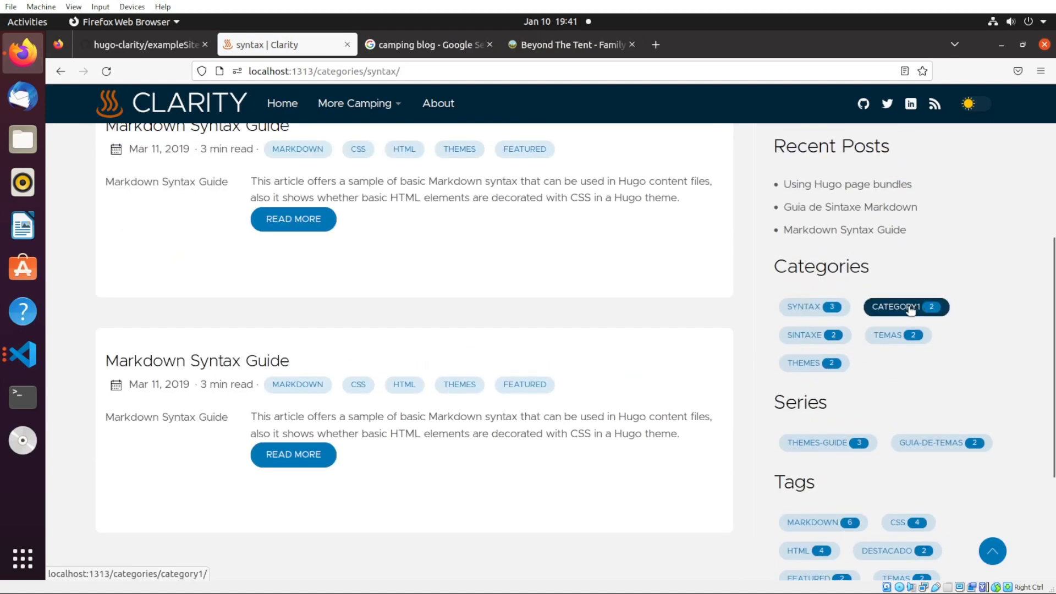
click(906, 307)
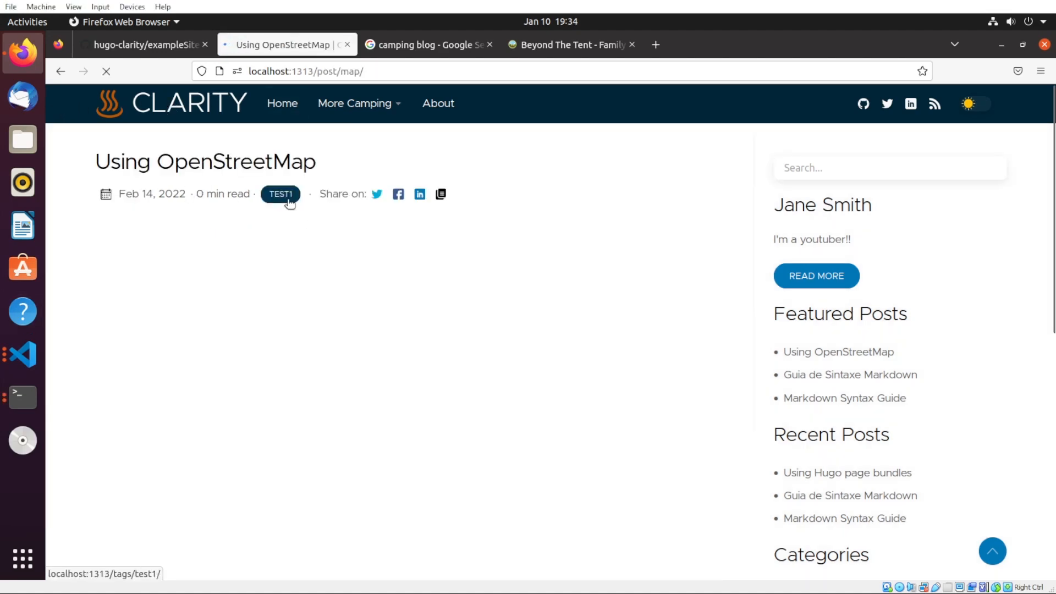
click(280, 194)
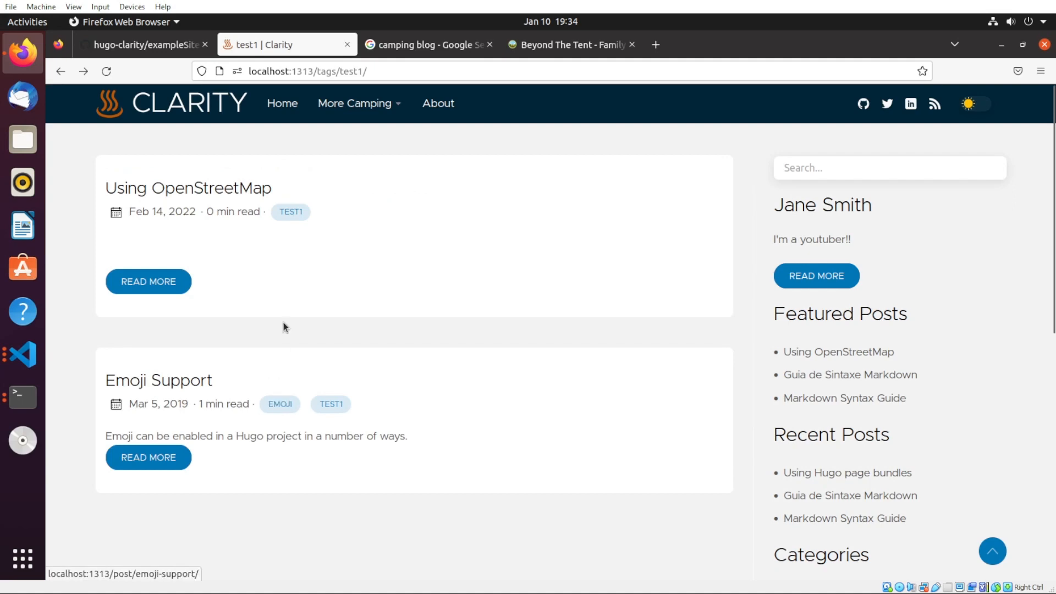
mouse_move(22, 397)
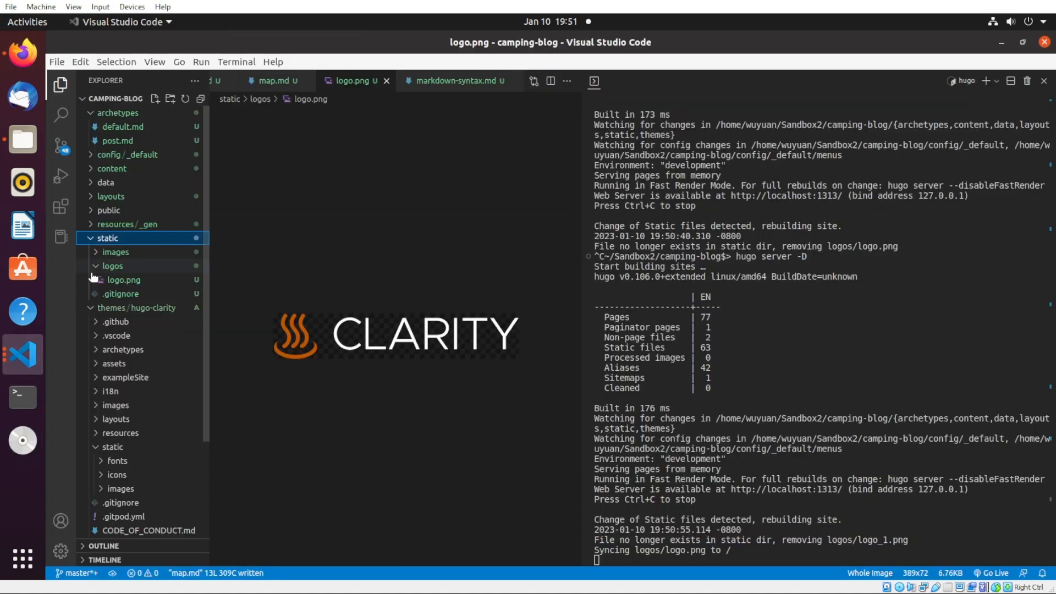
- Rename static/logos/logo.png to logo_1.png
click(123, 279)
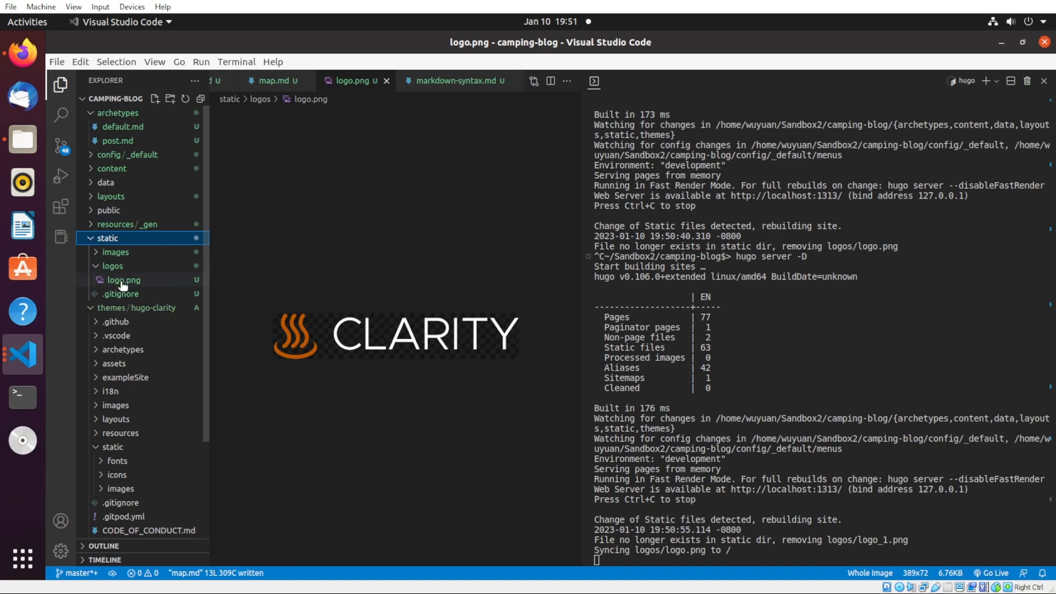
right_click(123, 279)
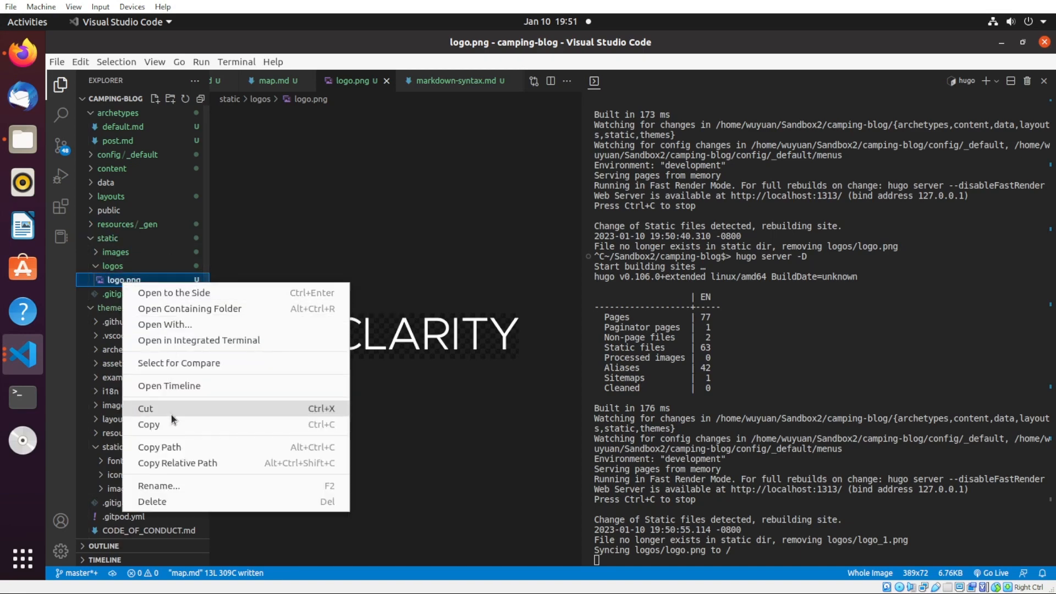
click(158, 485)
text(_1)
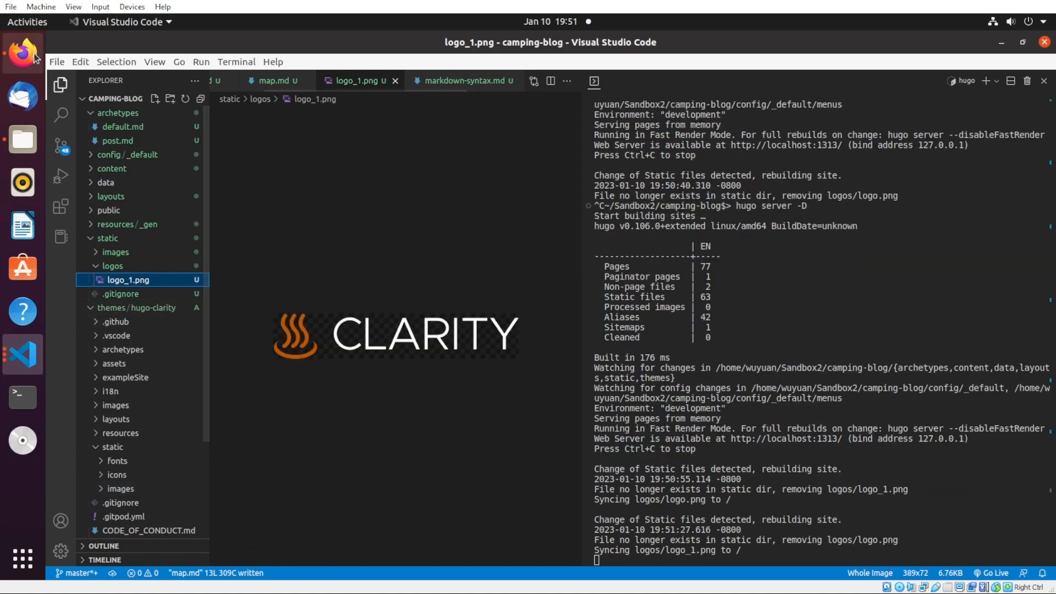
- Reload localhost:1313 in Firefox to confirm the header shows plain Clarity text
click(22, 53)
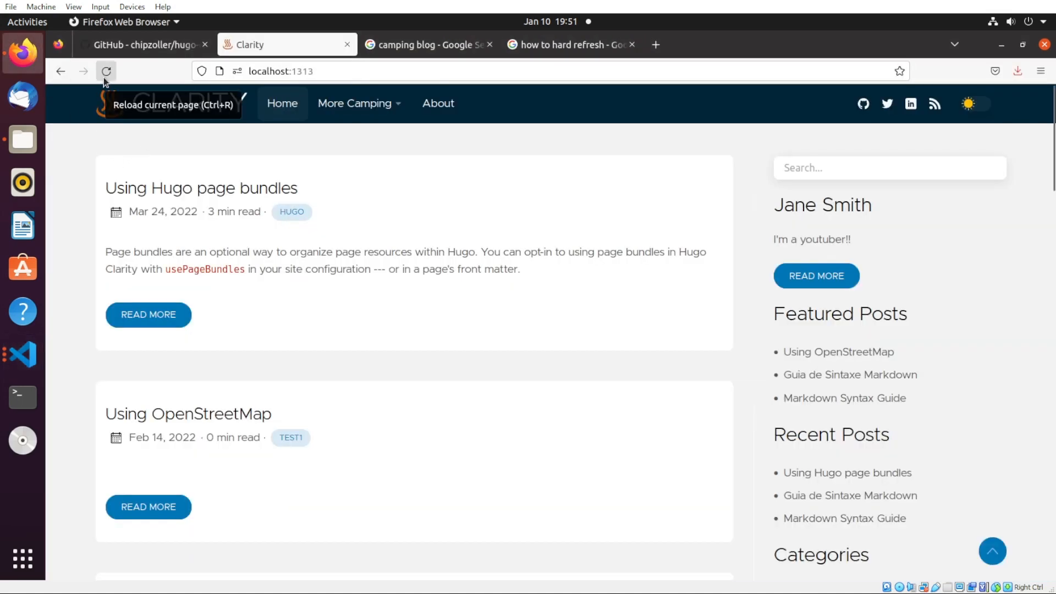
click(106, 70)
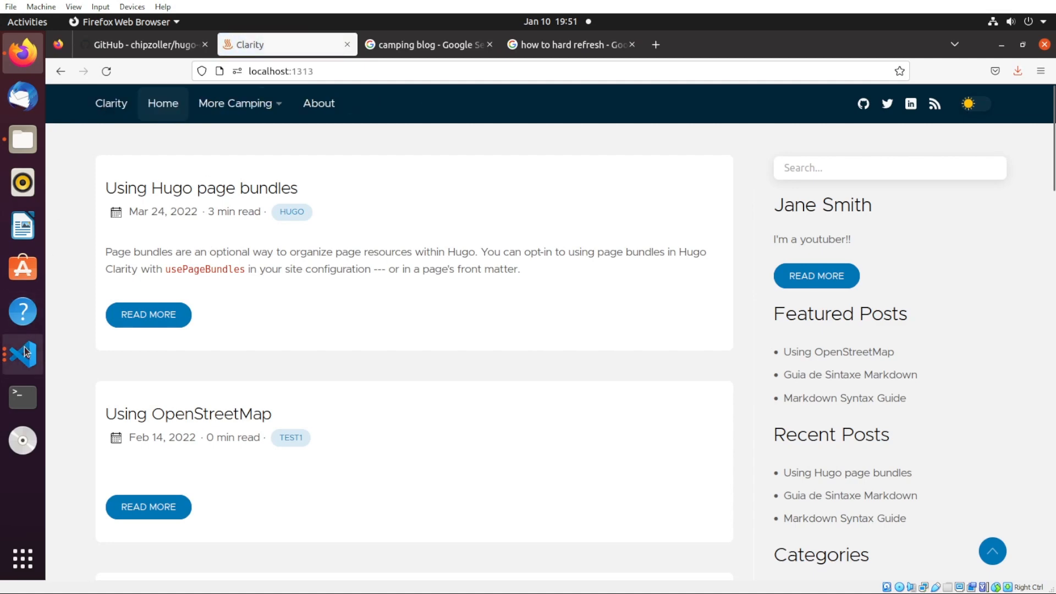
click(22, 355)
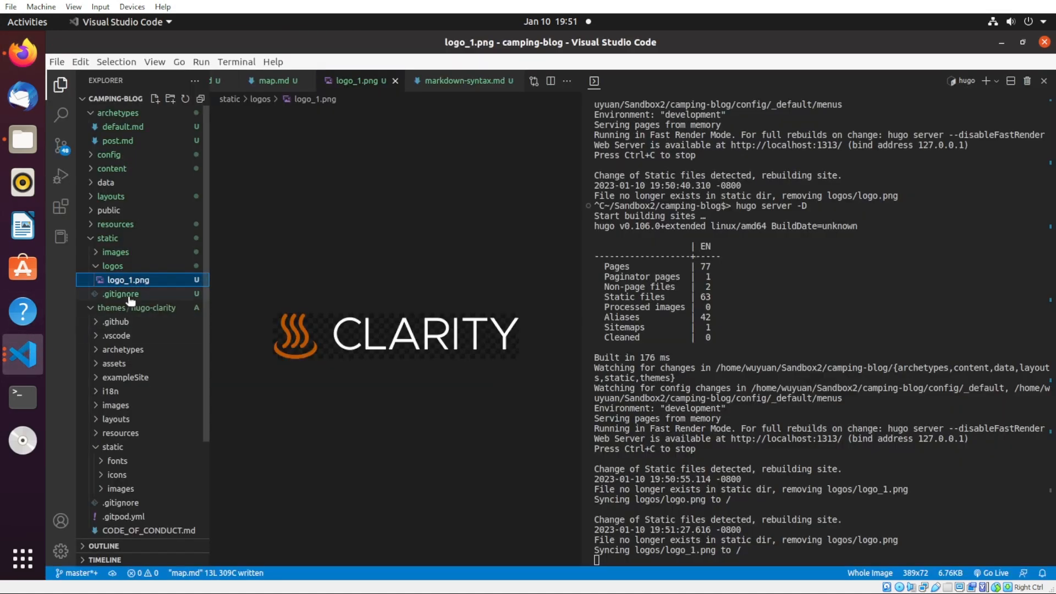
- Start renaming static/logos/logo_1.png from the Explorer context menu
right_click(128, 280)
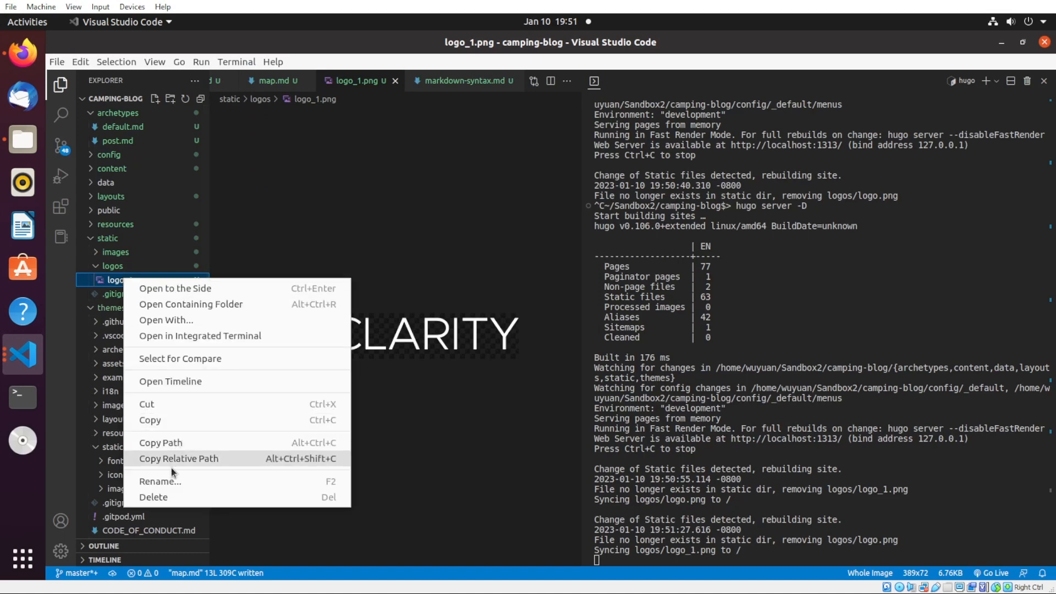
click(159, 481)
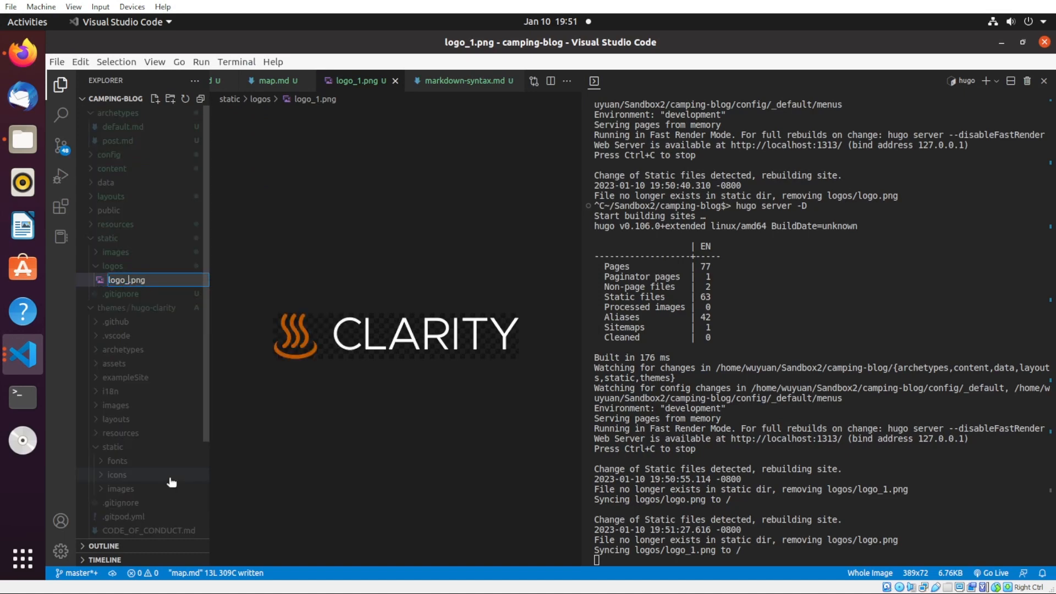